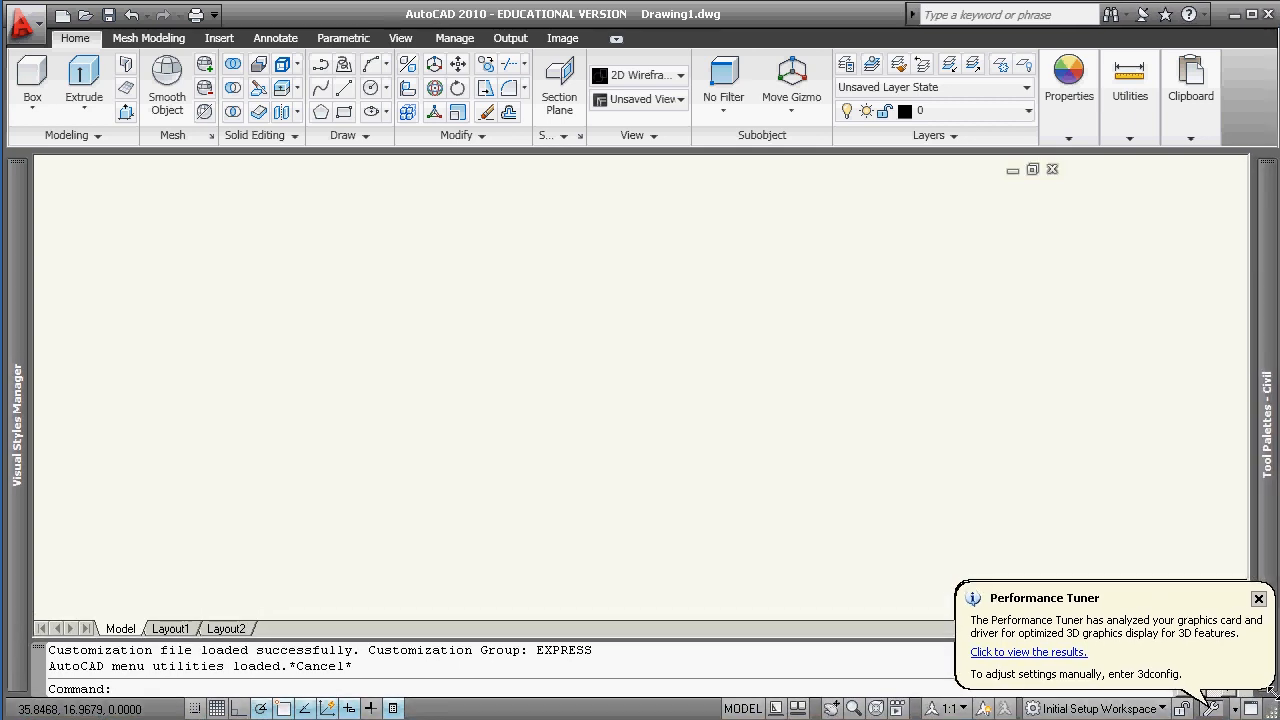
- Close the Performance Tuner balloon, leaving the blank new drawing
click(1259, 599)
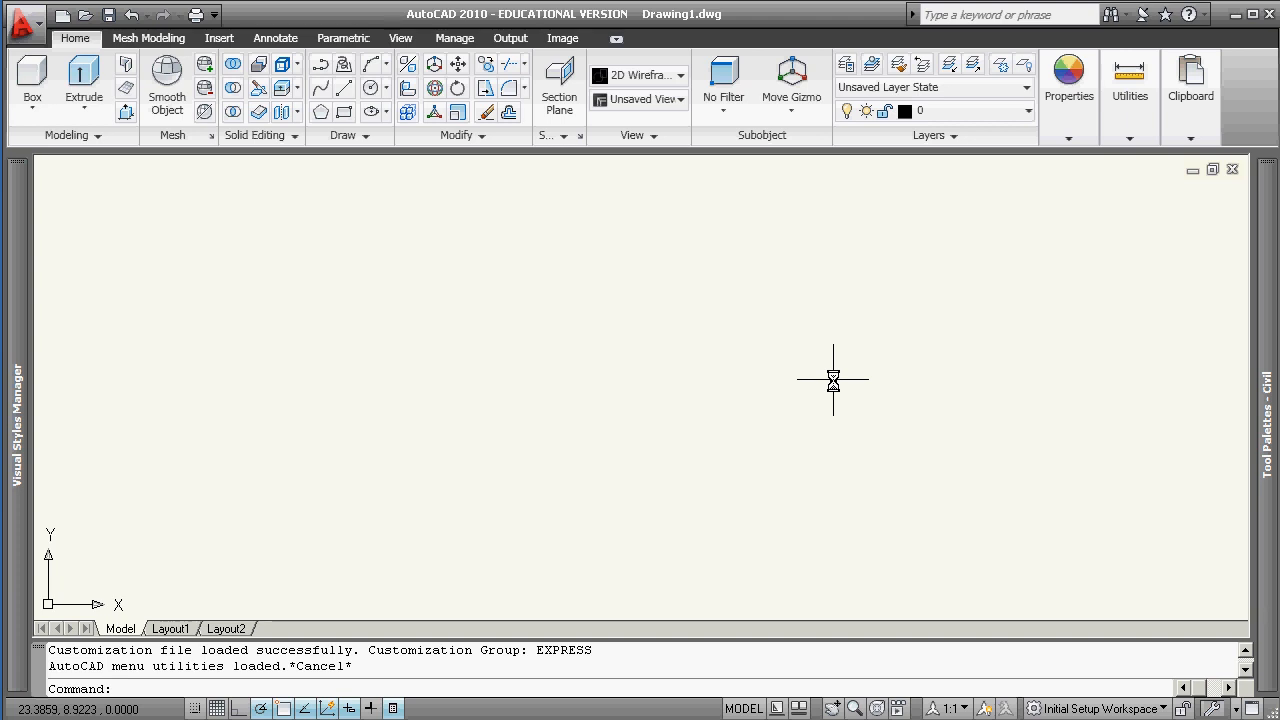
mouse_move(588, 188)
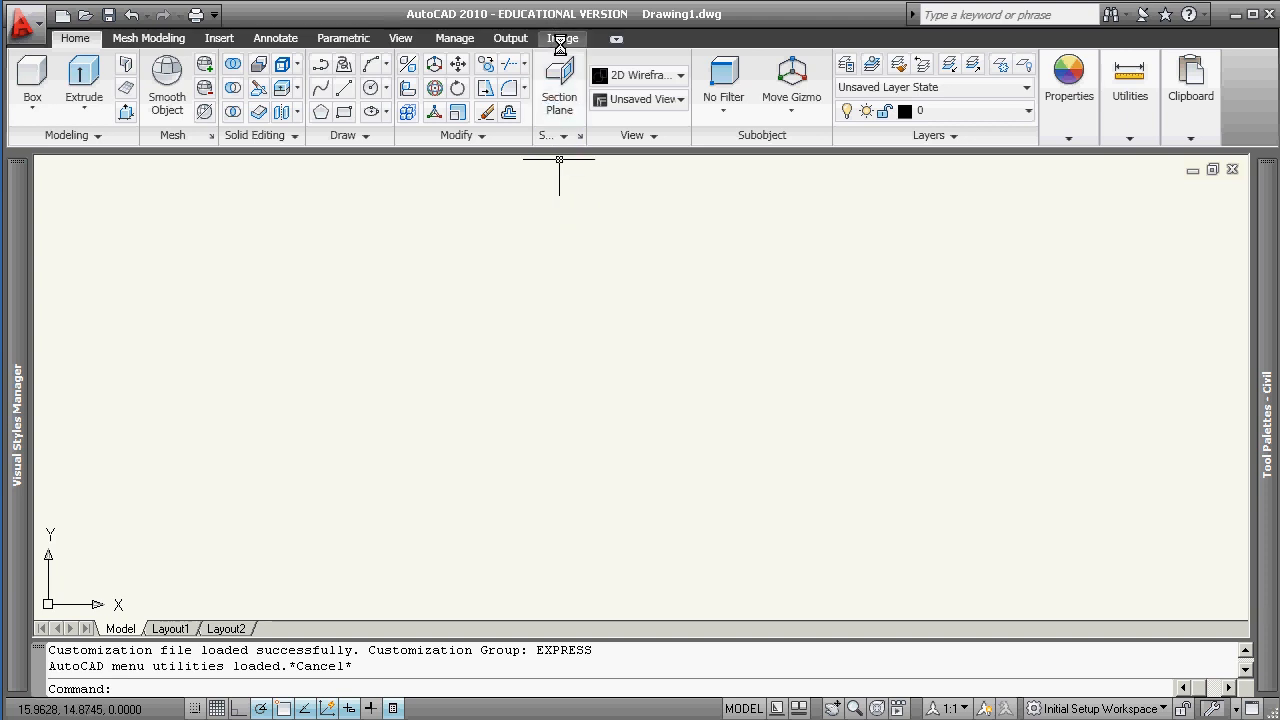
click(562, 38)
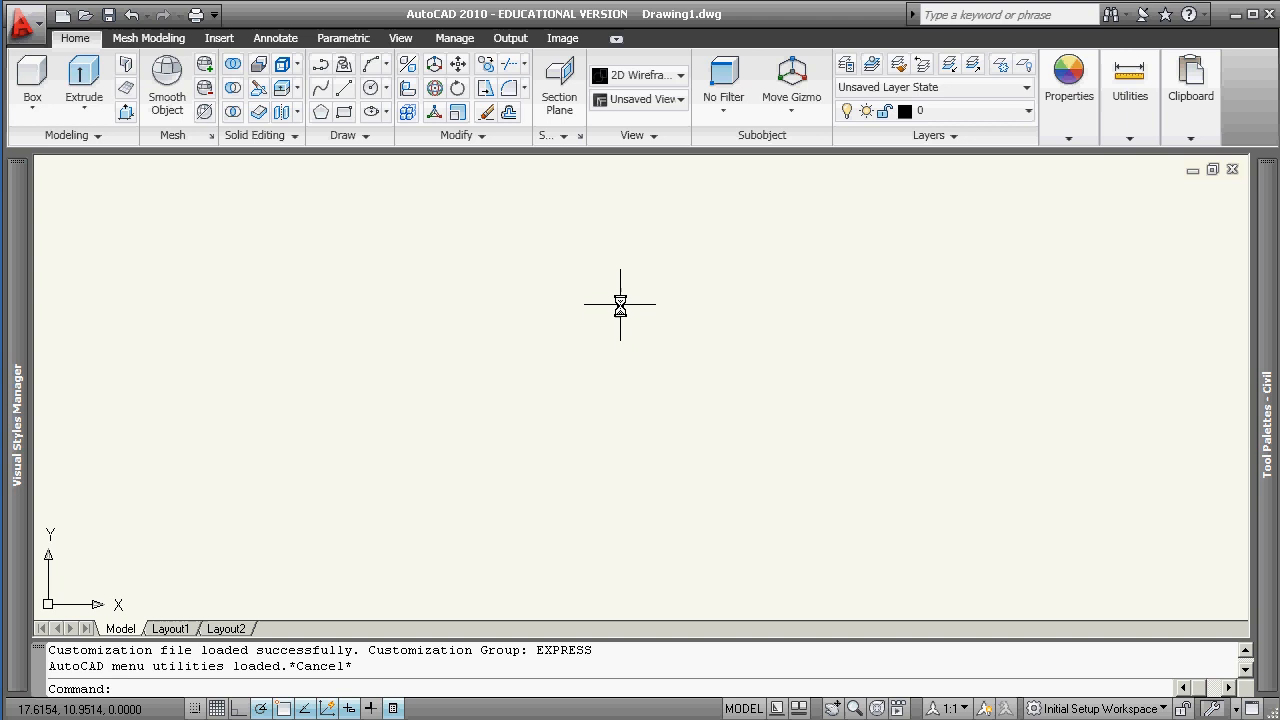
mouse_move(602, 305)
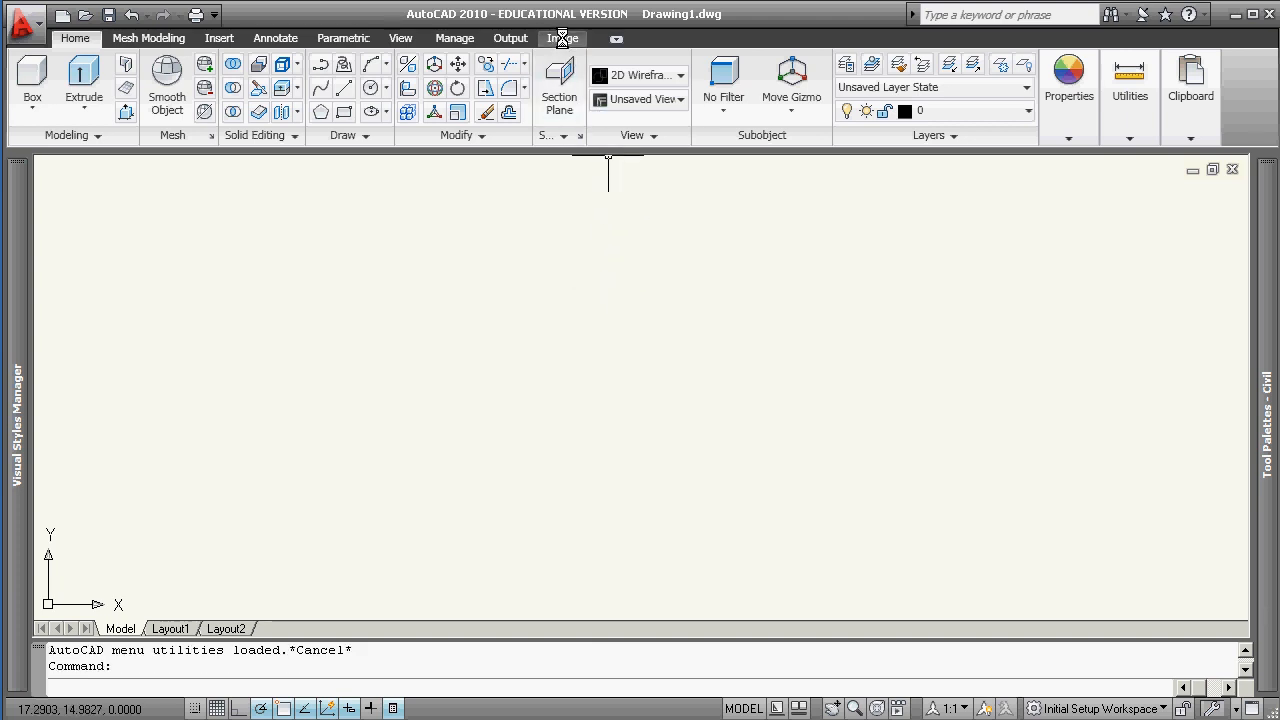
- Insert the saw JPG scan from the shared network drive folder
click(562, 38)
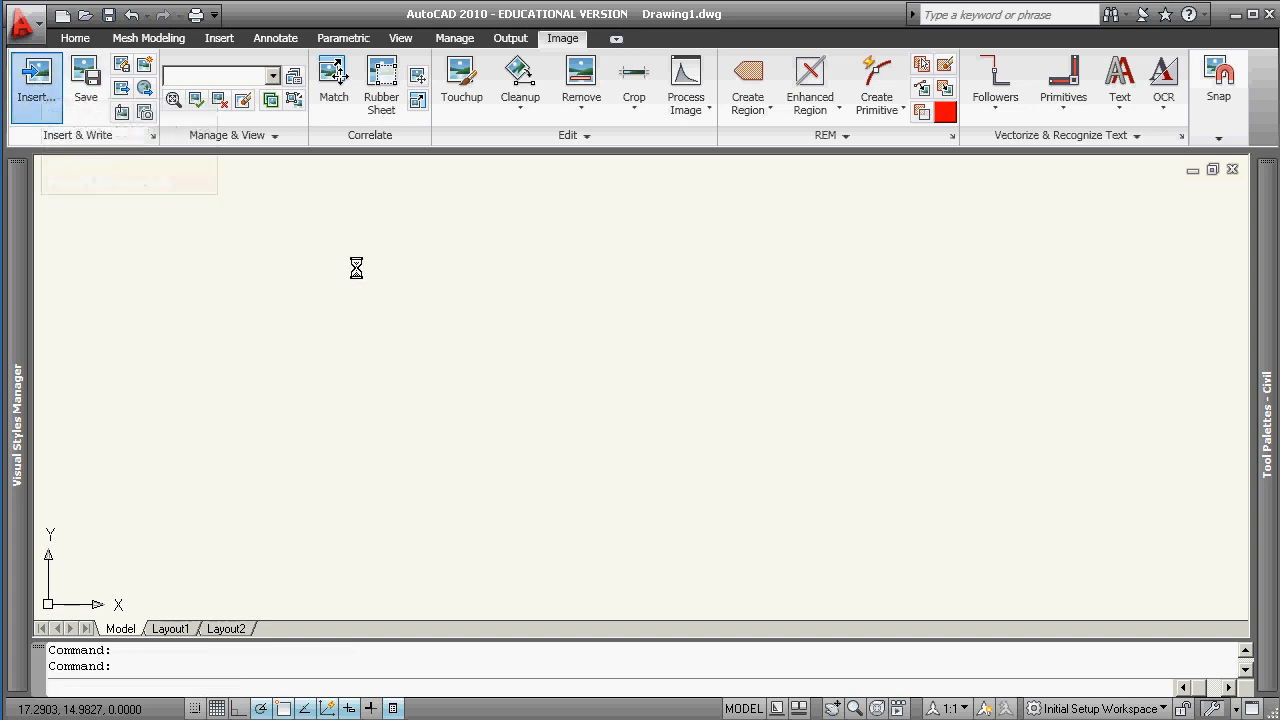
click(36, 75)
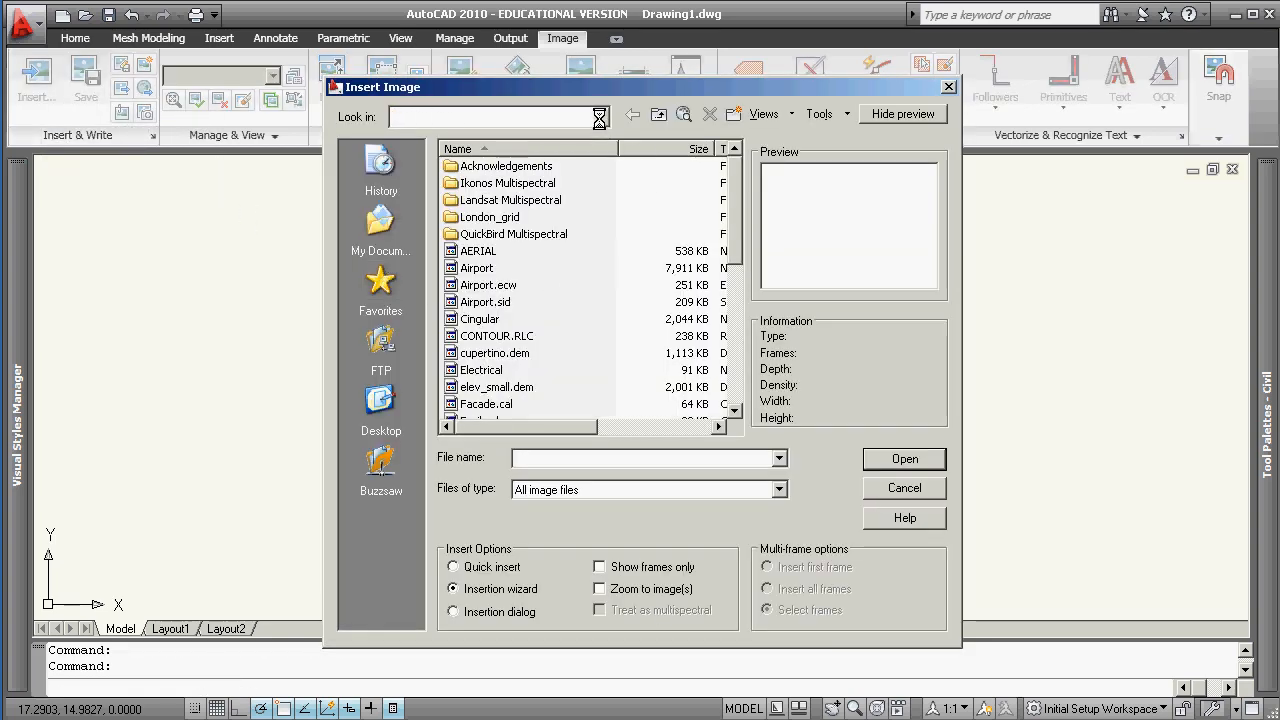
click(600, 116)
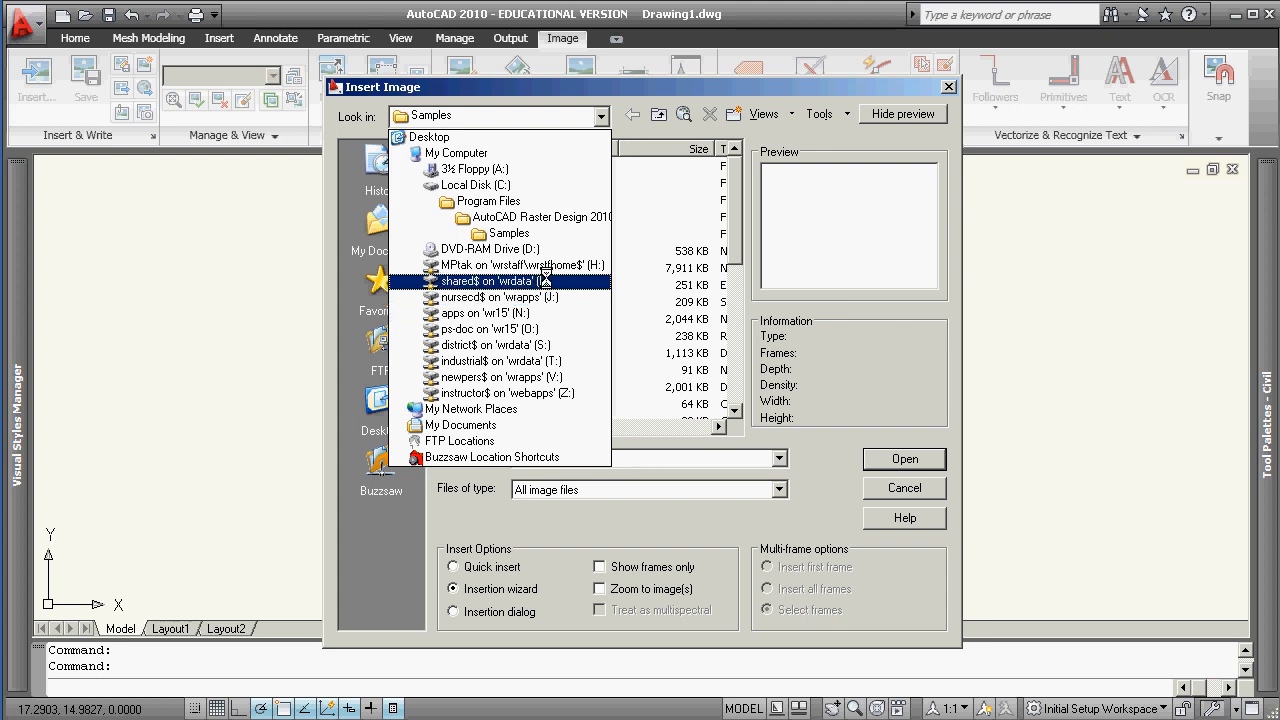
click(494, 281)
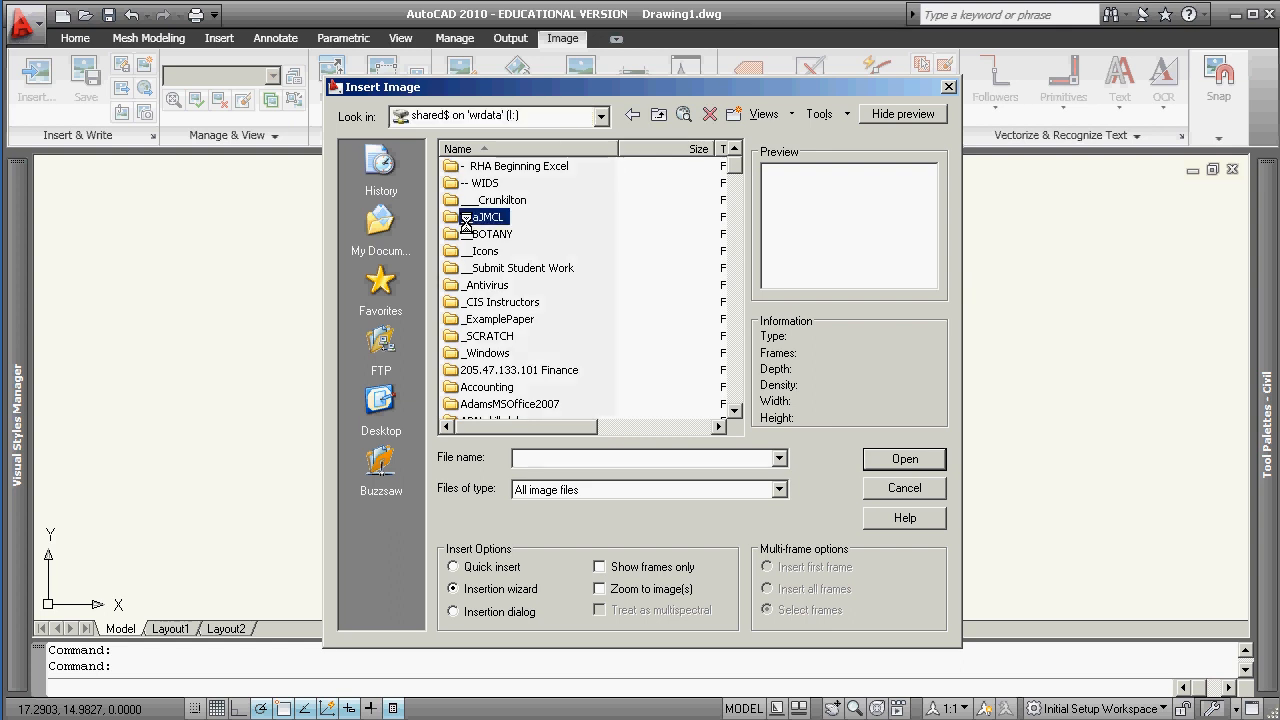
double_click(486, 216)
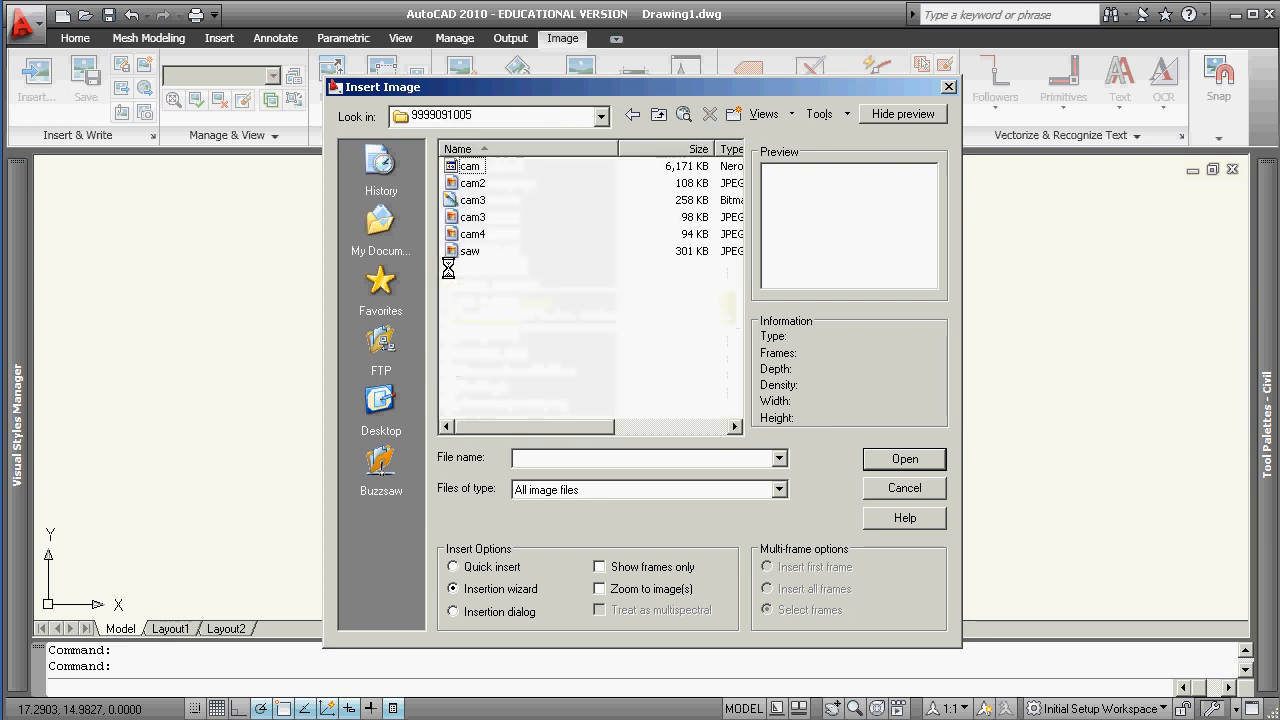
click(469, 251)
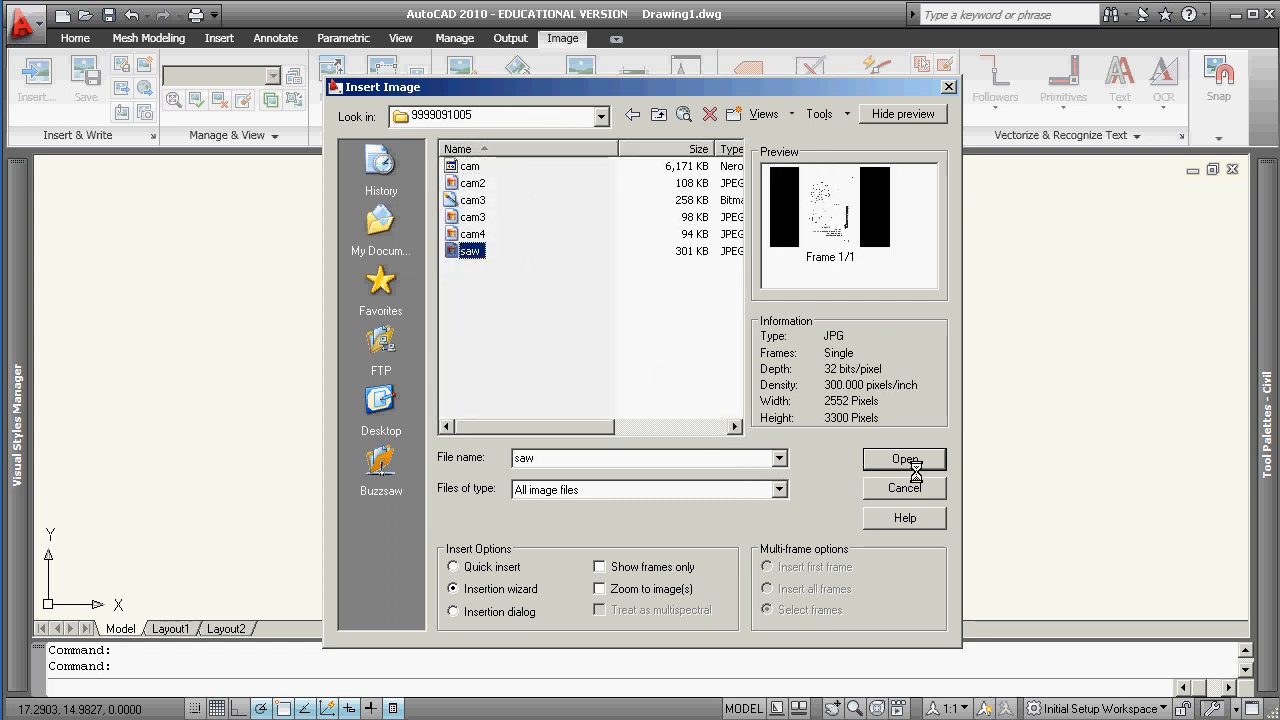
click(903, 459)
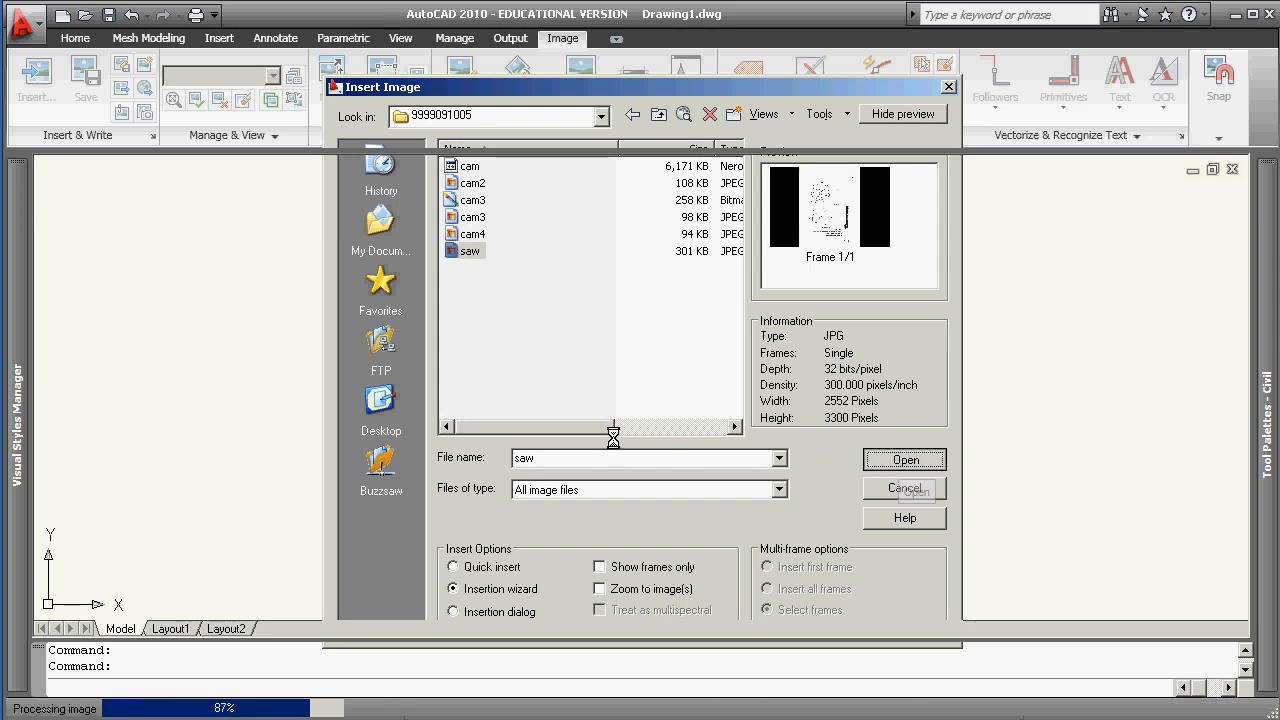
- Use the image file as correlation source and insert the saw scan with default values
click(903, 459)
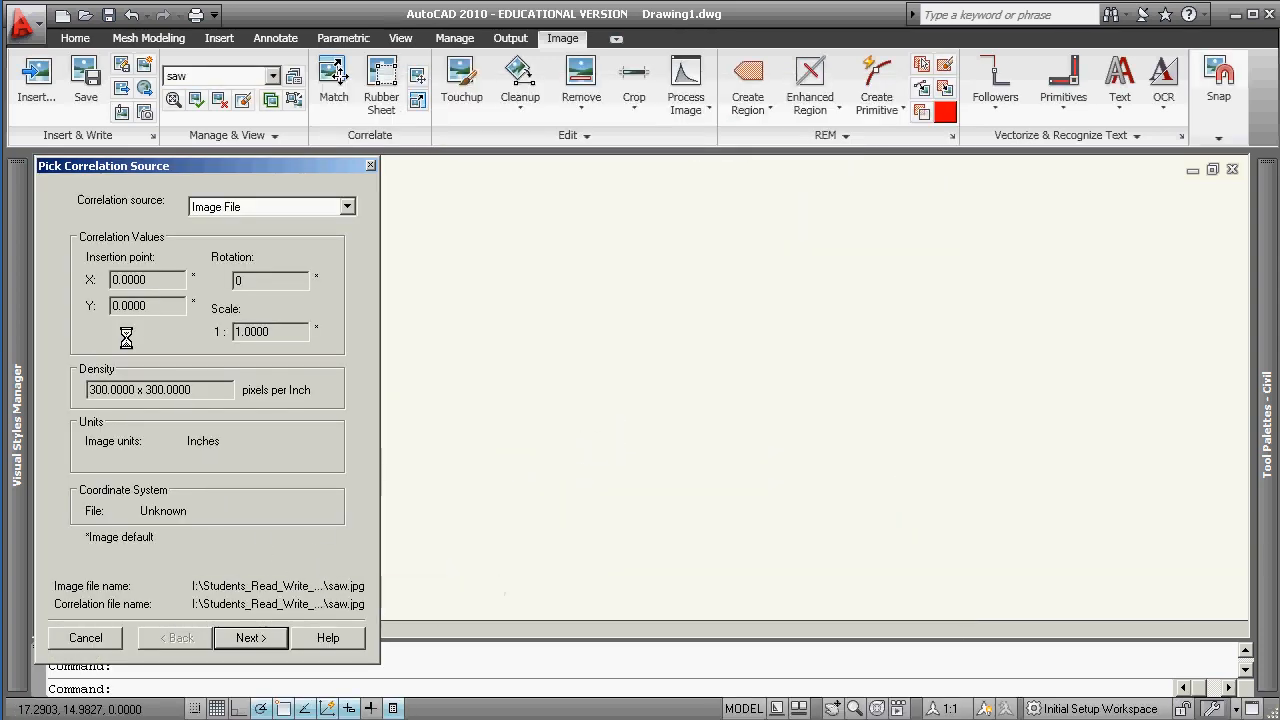
mouse_move(245, 545)
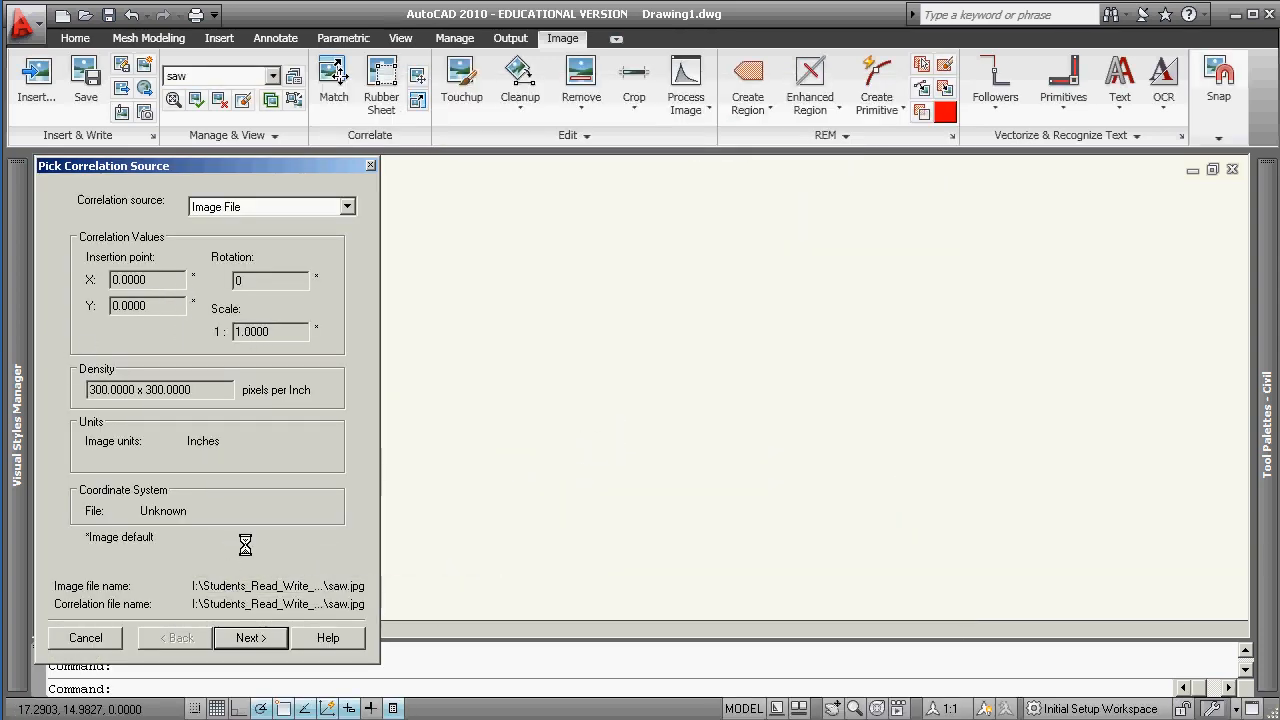
click(250, 637)
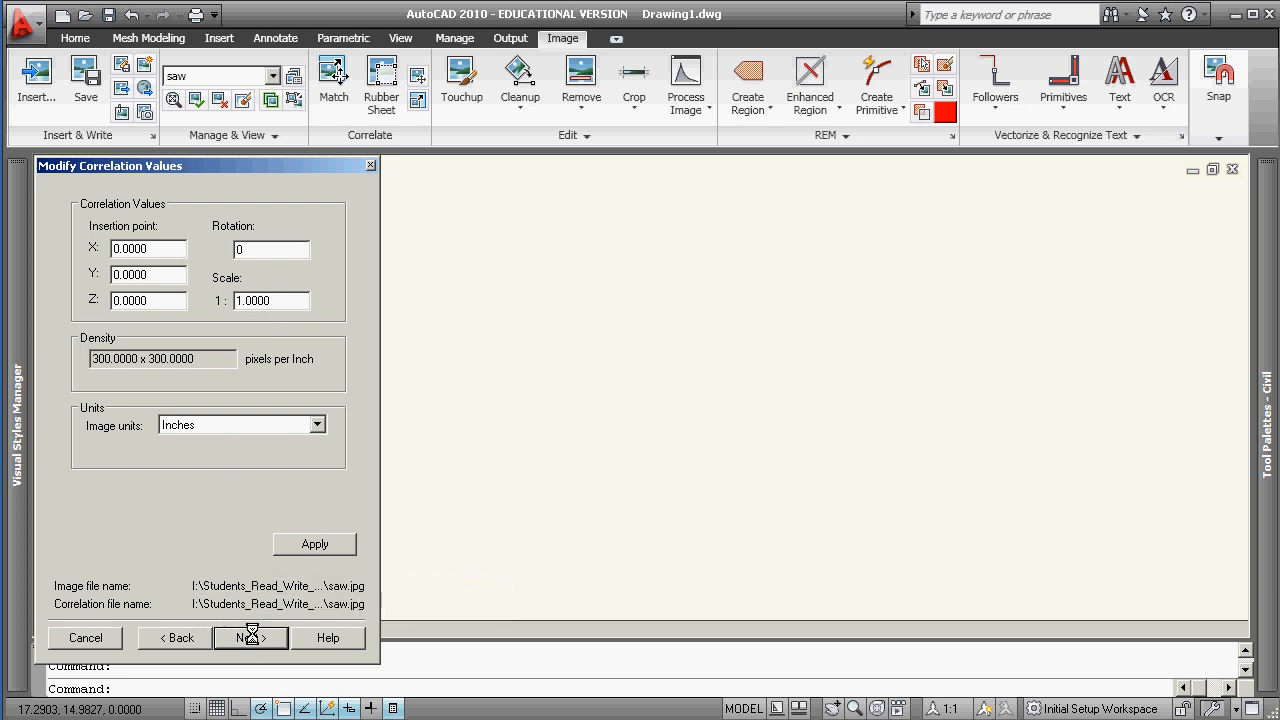
click(250, 637)
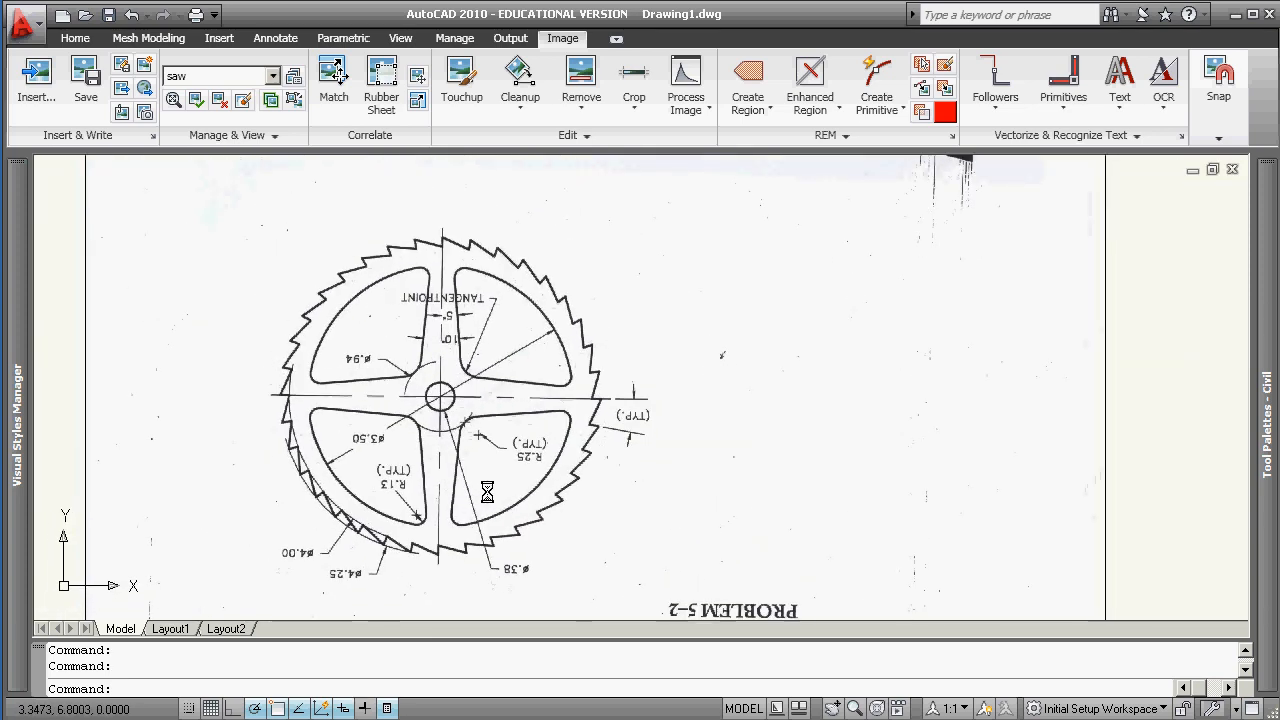
- Zoom out to show the saw blade and the linkage drawing below it
scroll(down, 3)
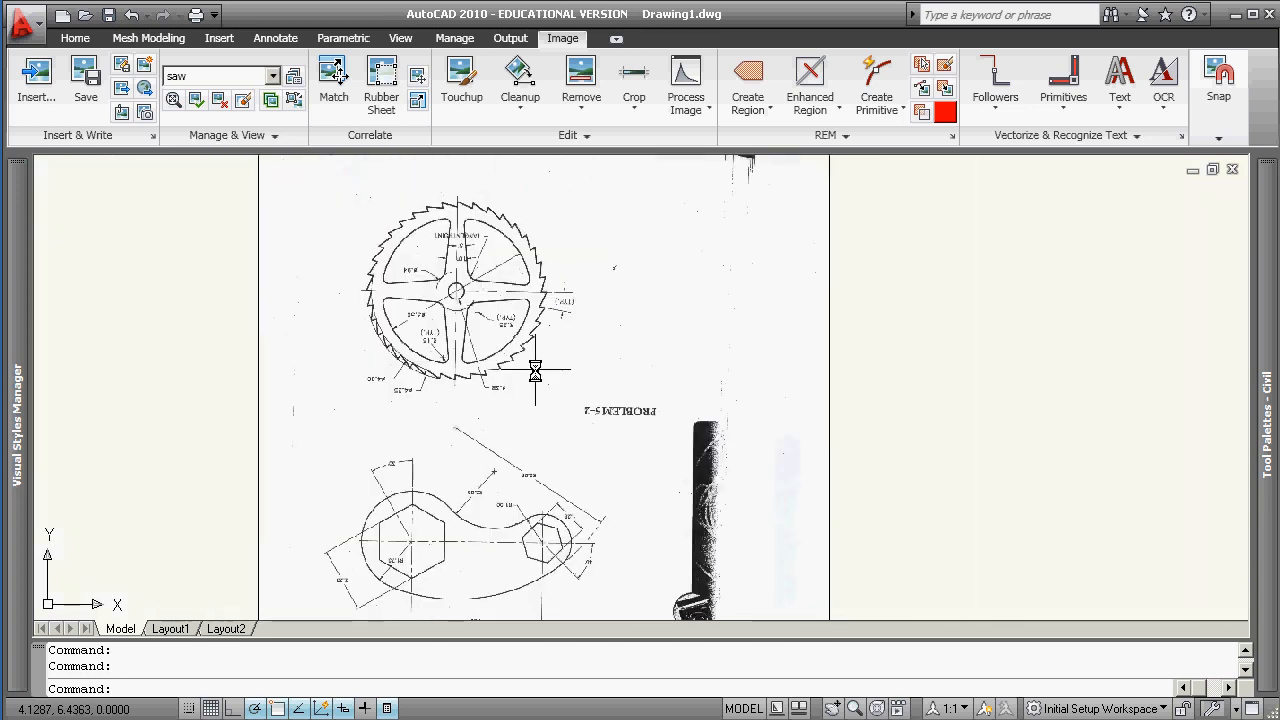
mouse_move(482, 308)
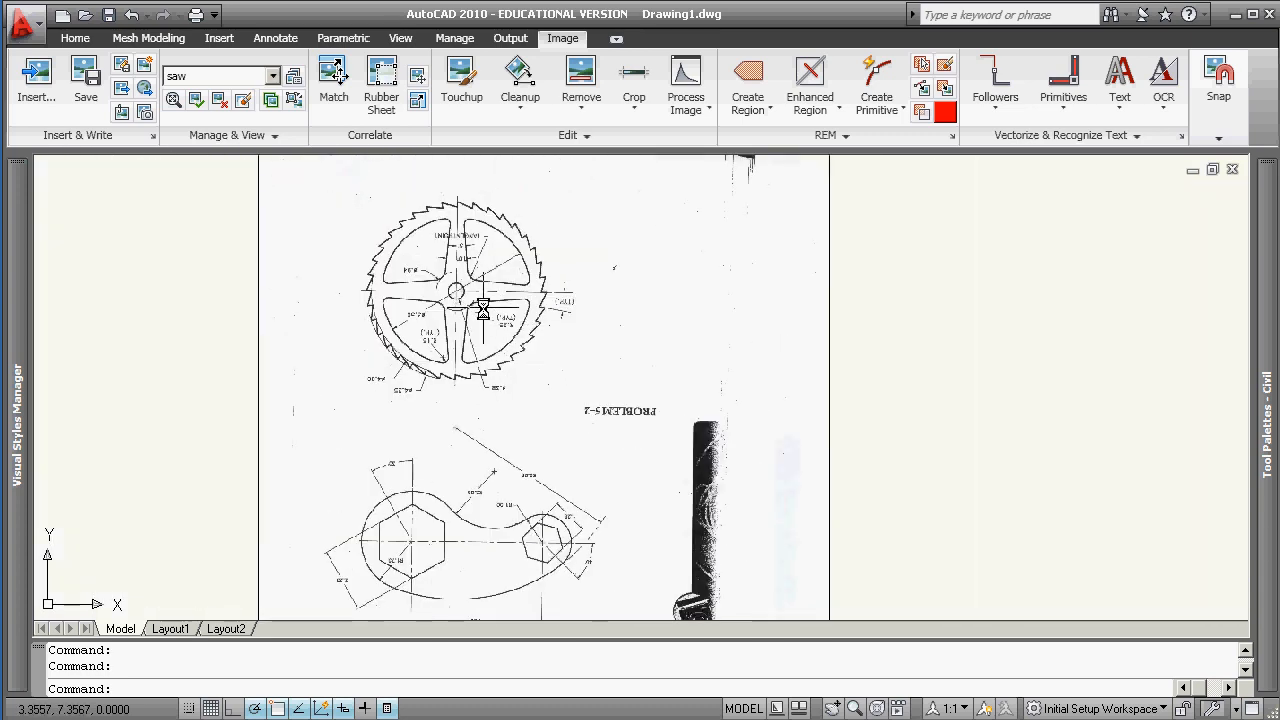
mouse_move(727, 253)
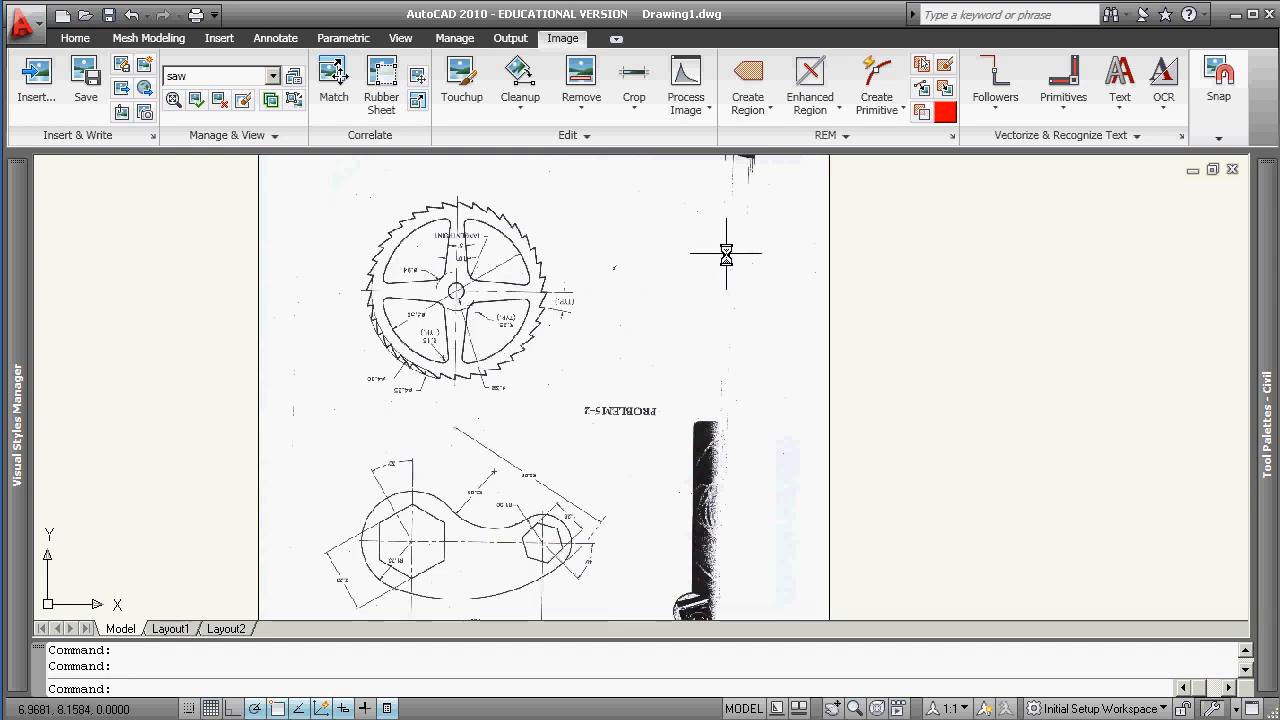
mouse_move(717, 263)
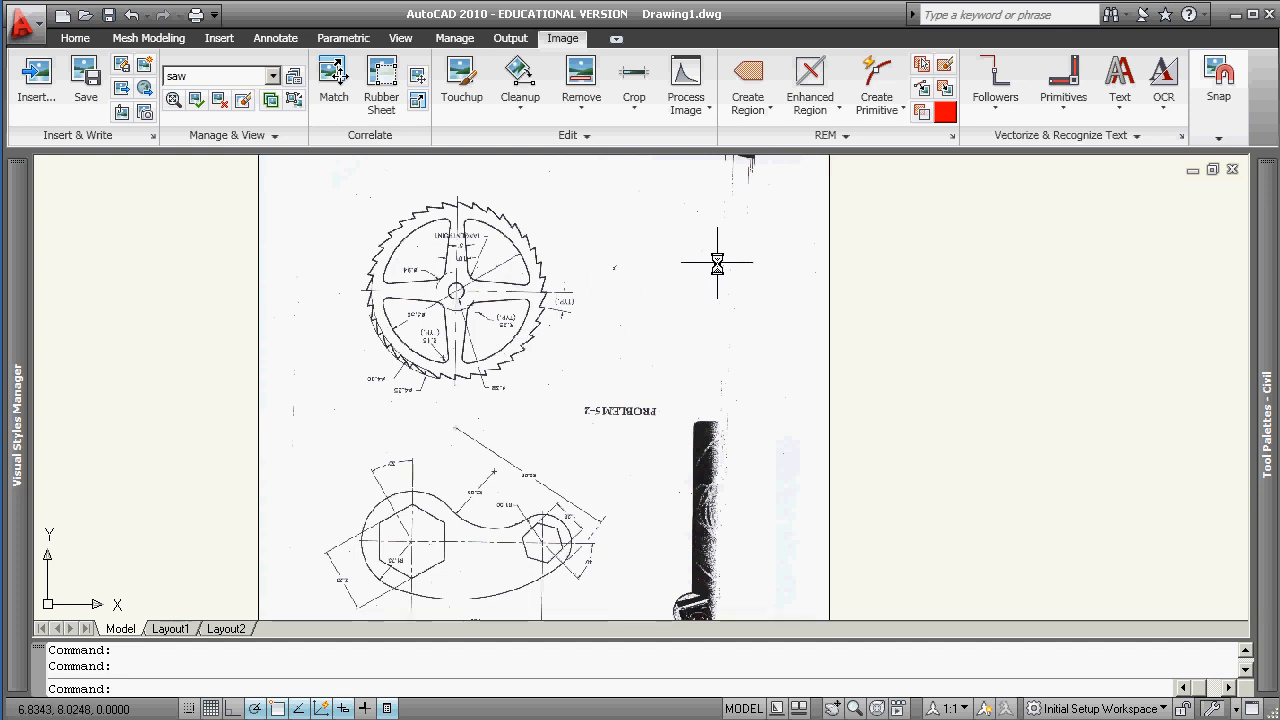
mouse_move(640, 287)
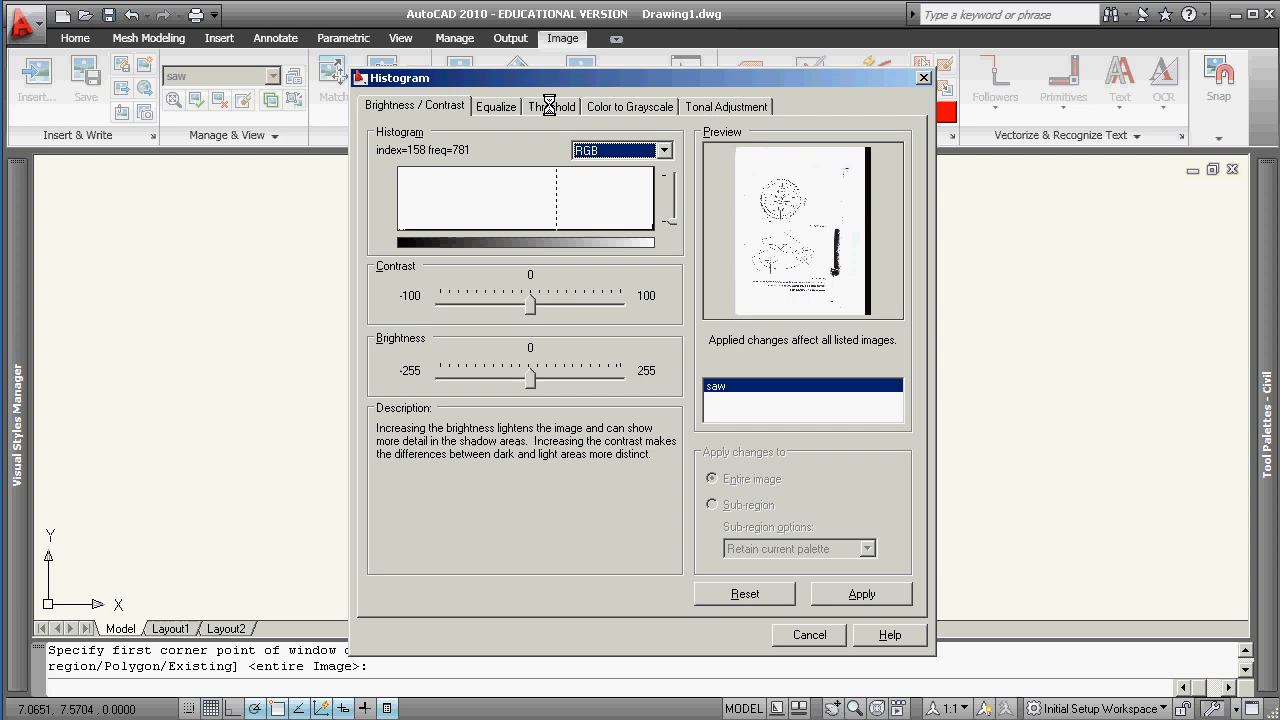
- Threshold the saw scan to bitonal at level 174 and apply
click(551, 106)
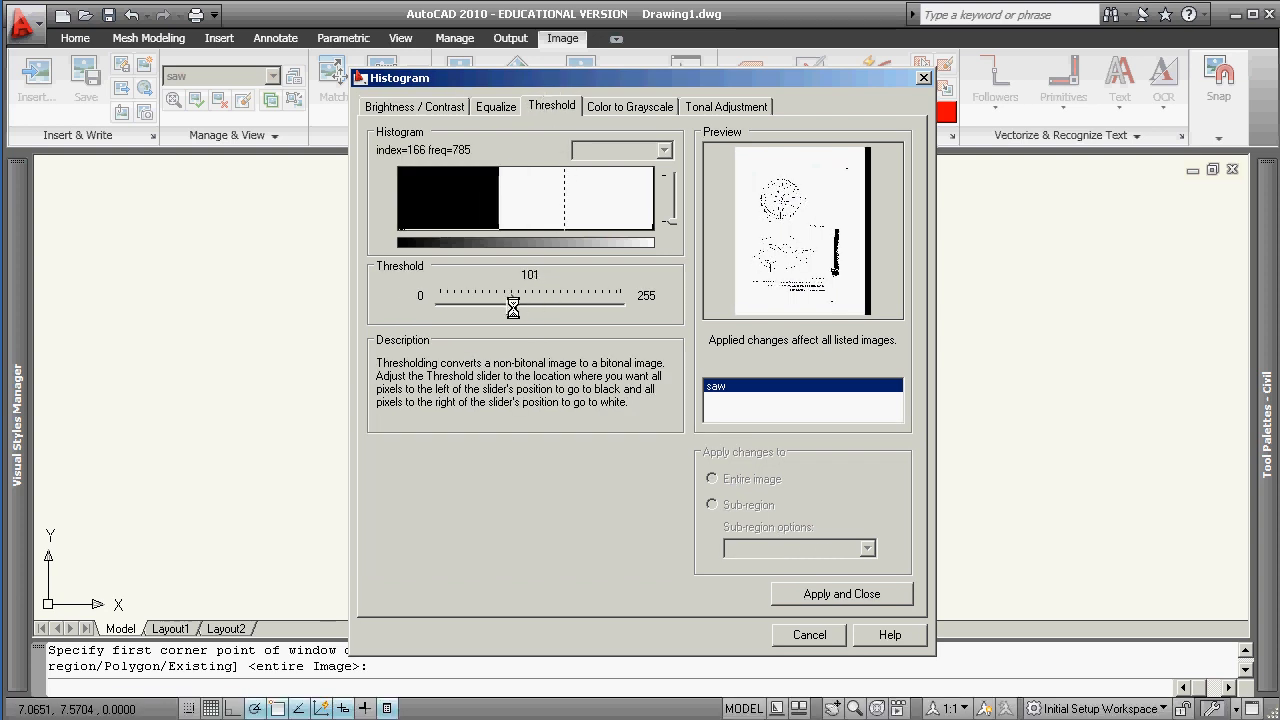
drag(513, 307, 611, 307)
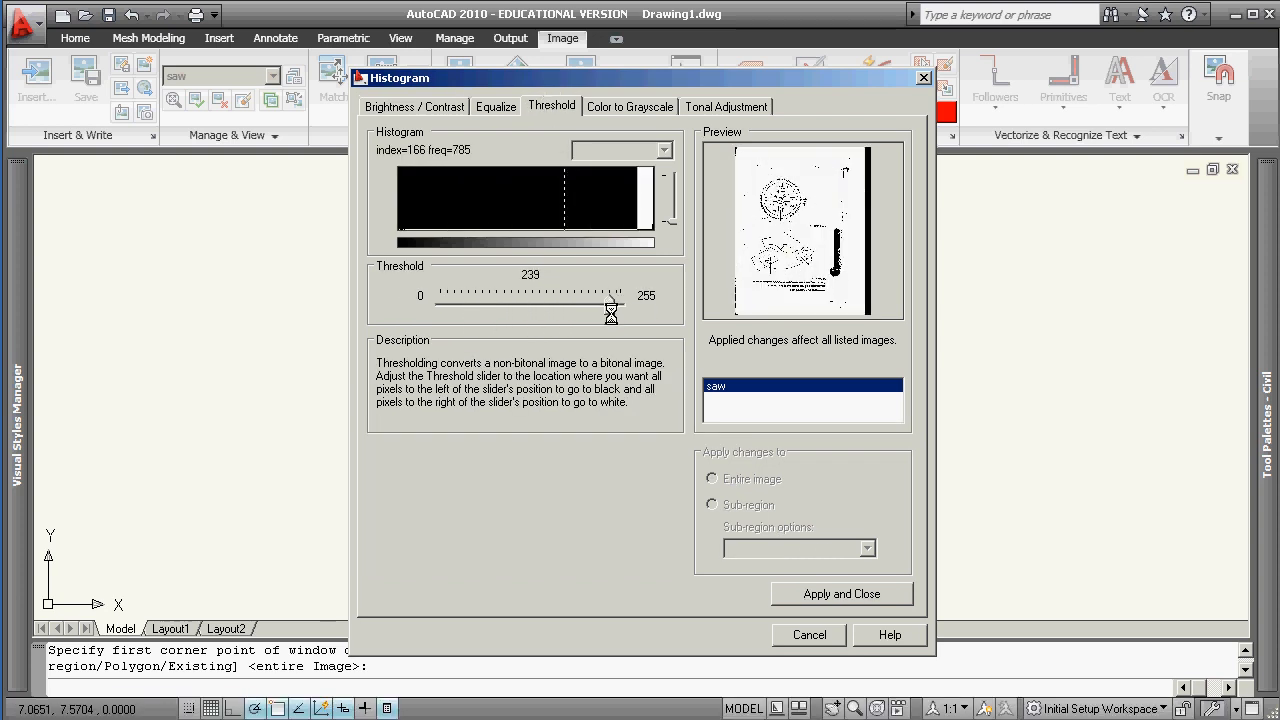
drag(610, 308, 561, 308)
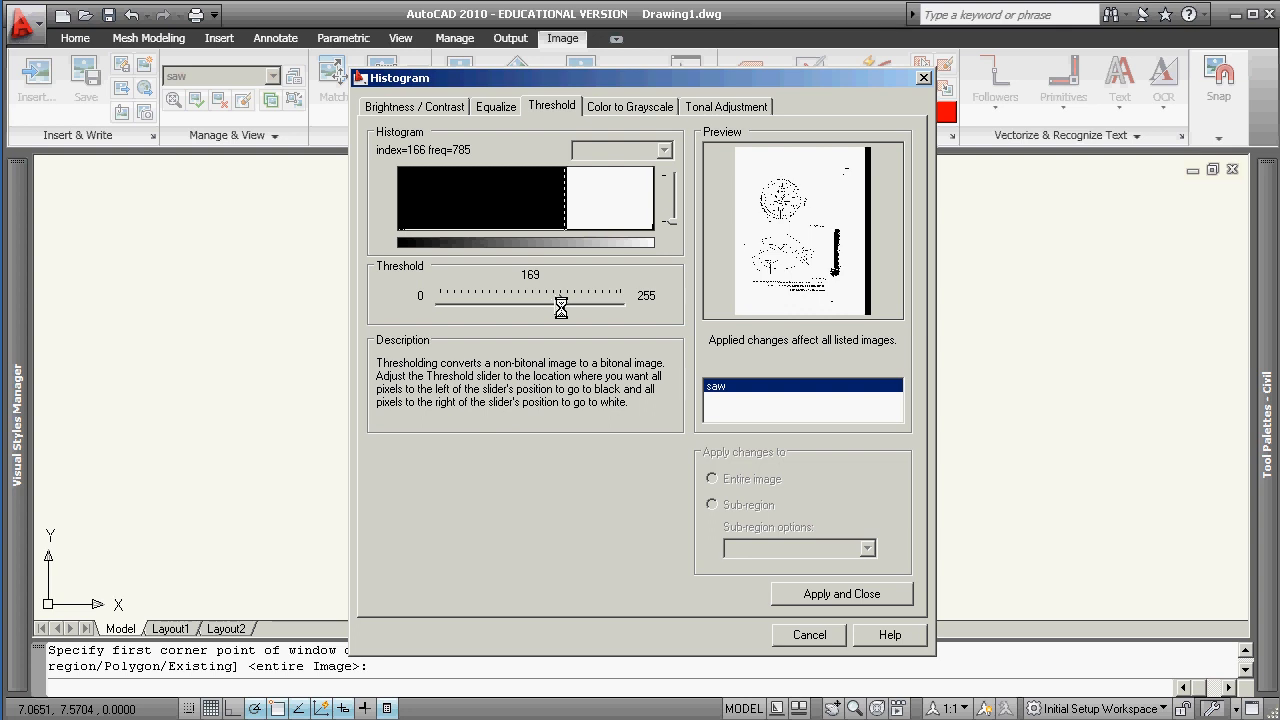
drag(560, 307, 563, 307)
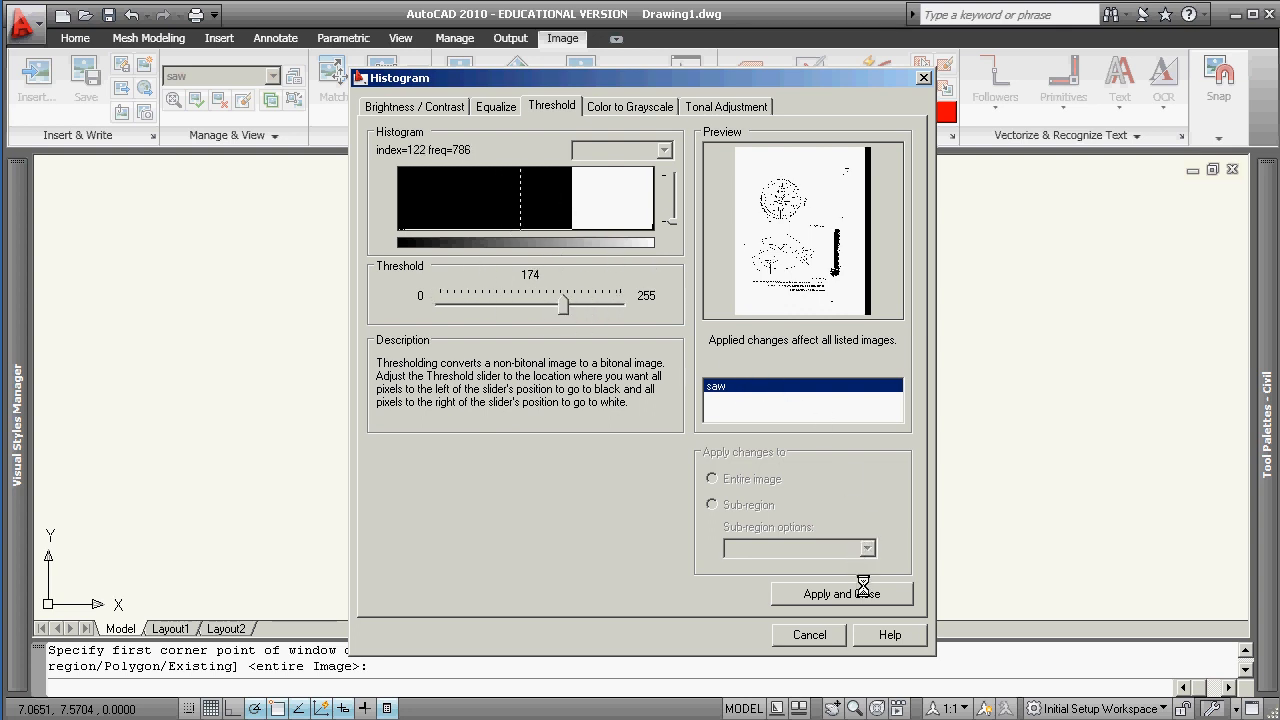
click(841, 593)
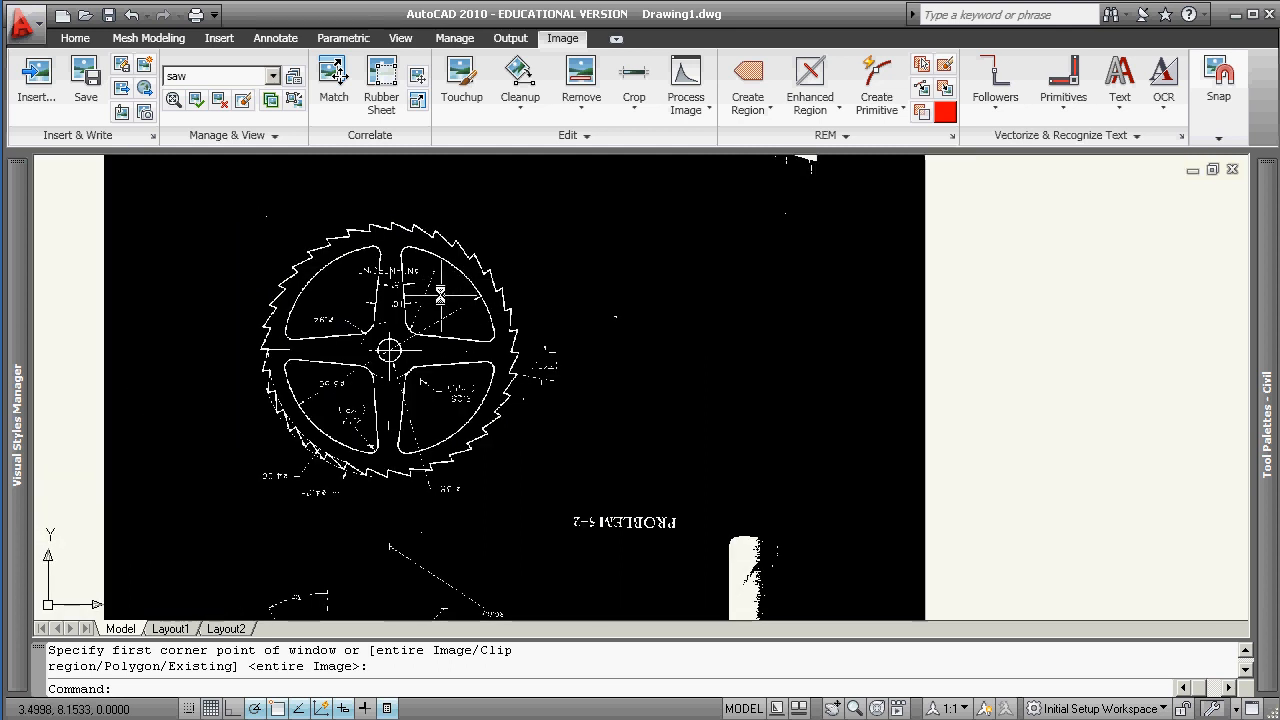
mouse_move(518, 245)
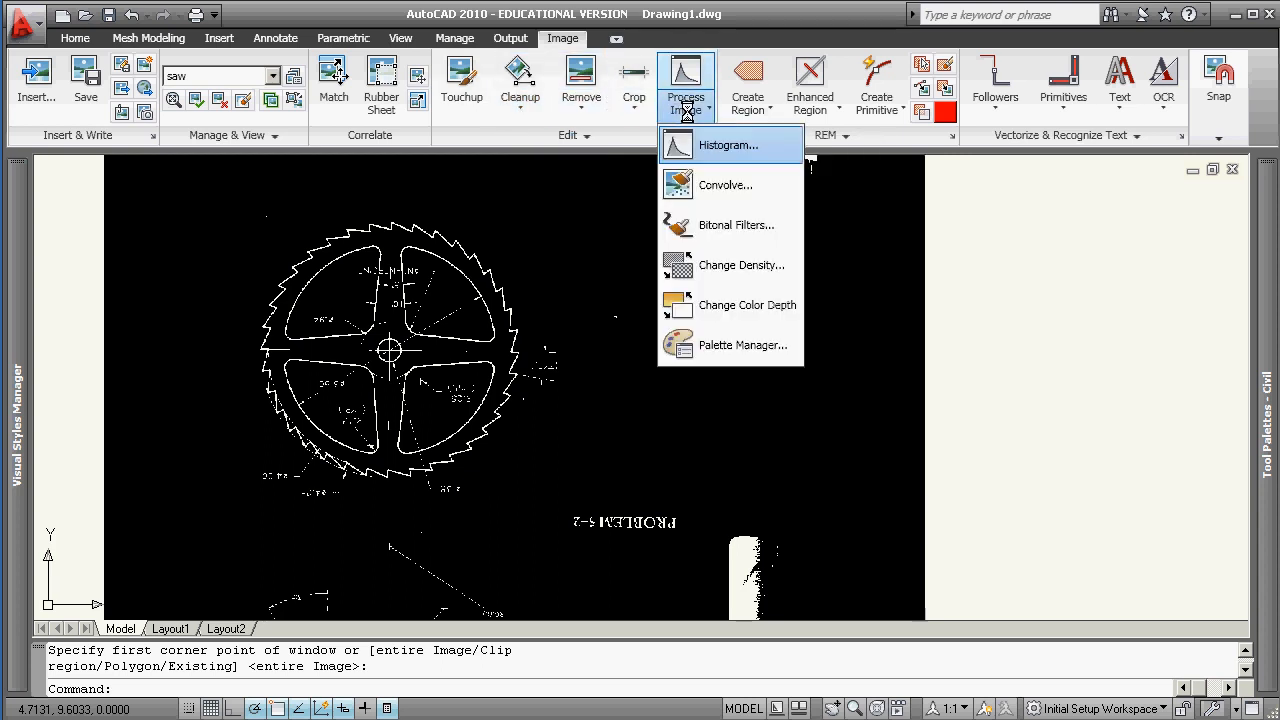
- Reopen the Histogram adjustments to get black linework on a white background
click(519, 80)
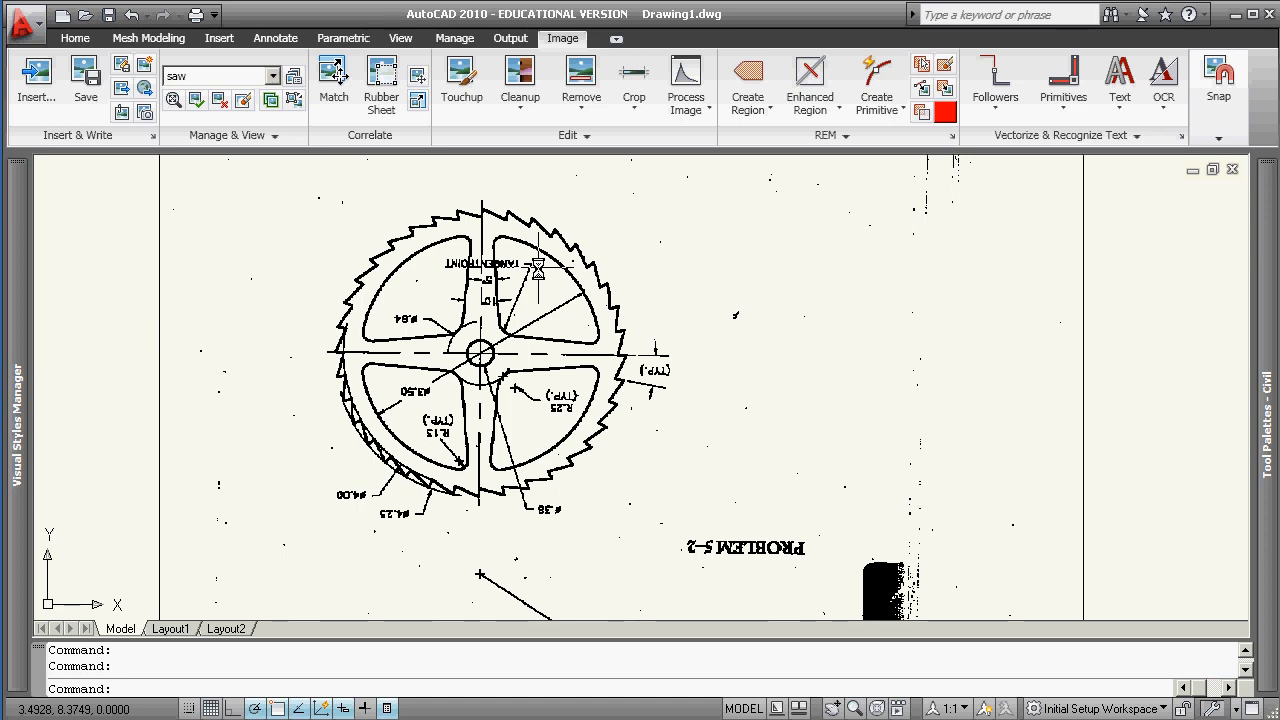
mouse_move(555, 262)
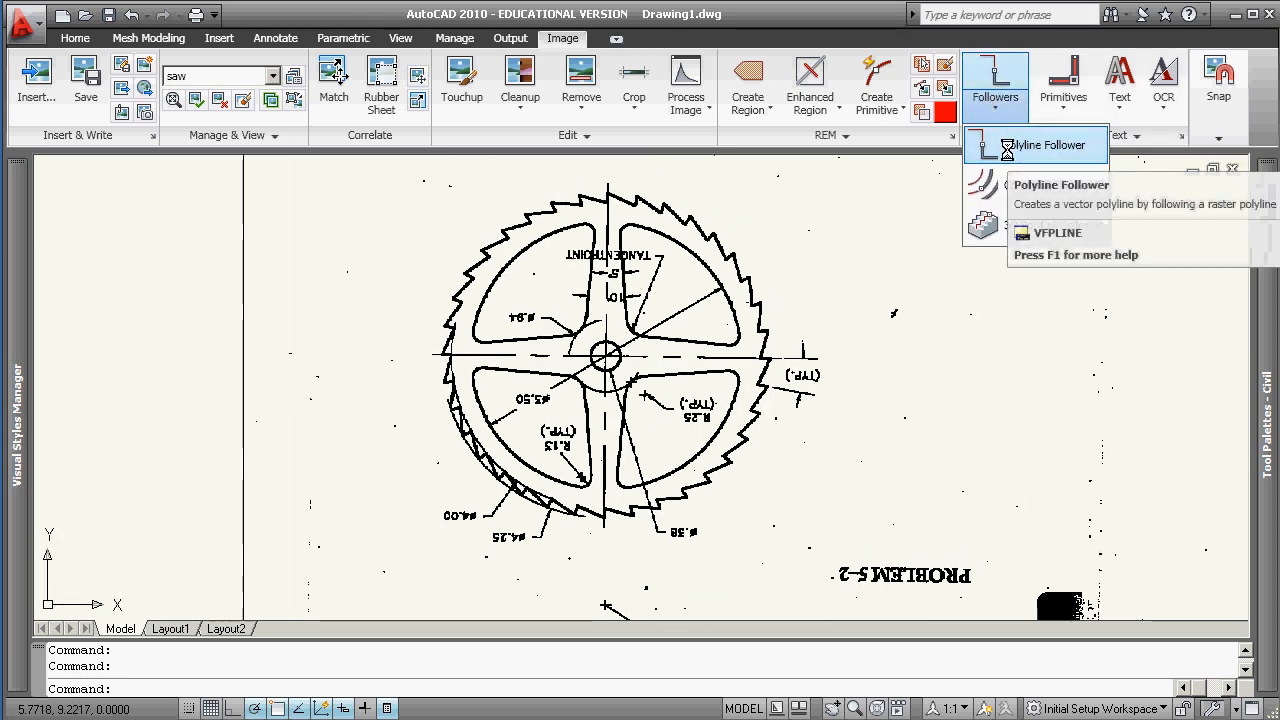
- Trace the left and right saw teeth and the lower-left spoke outline as polylines
click(1048, 145)
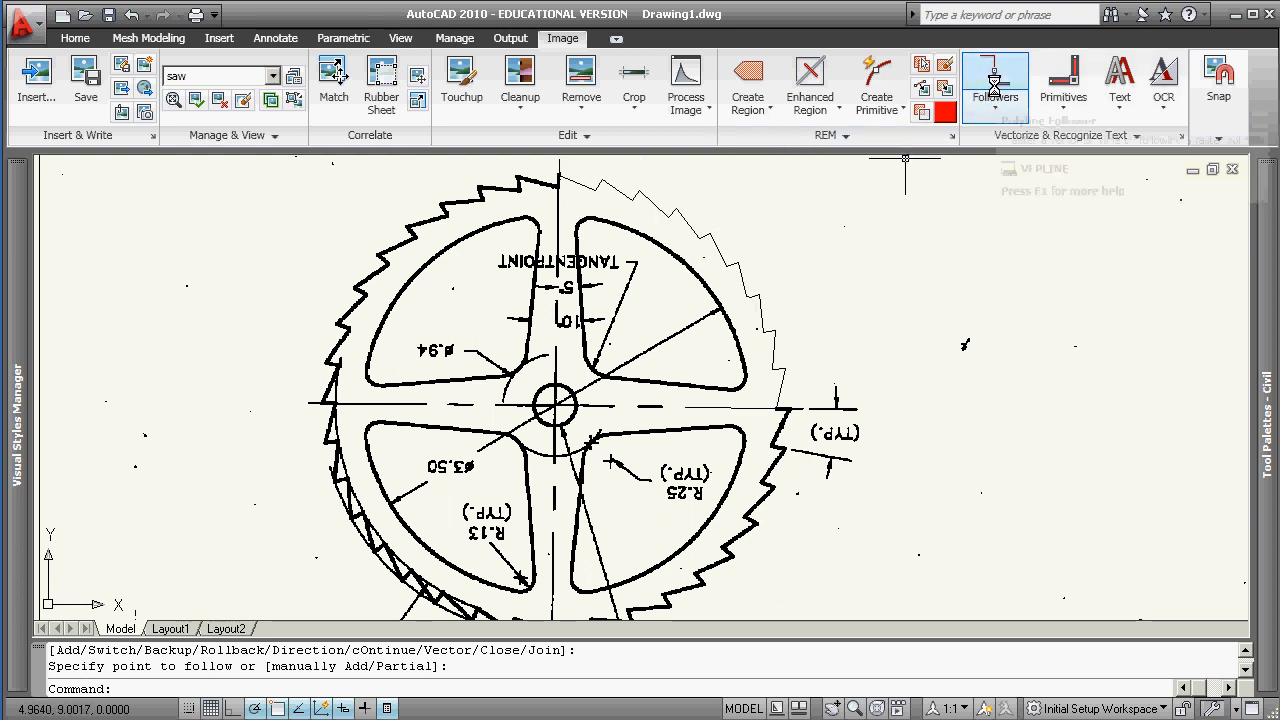
mouse_move(994, 80)
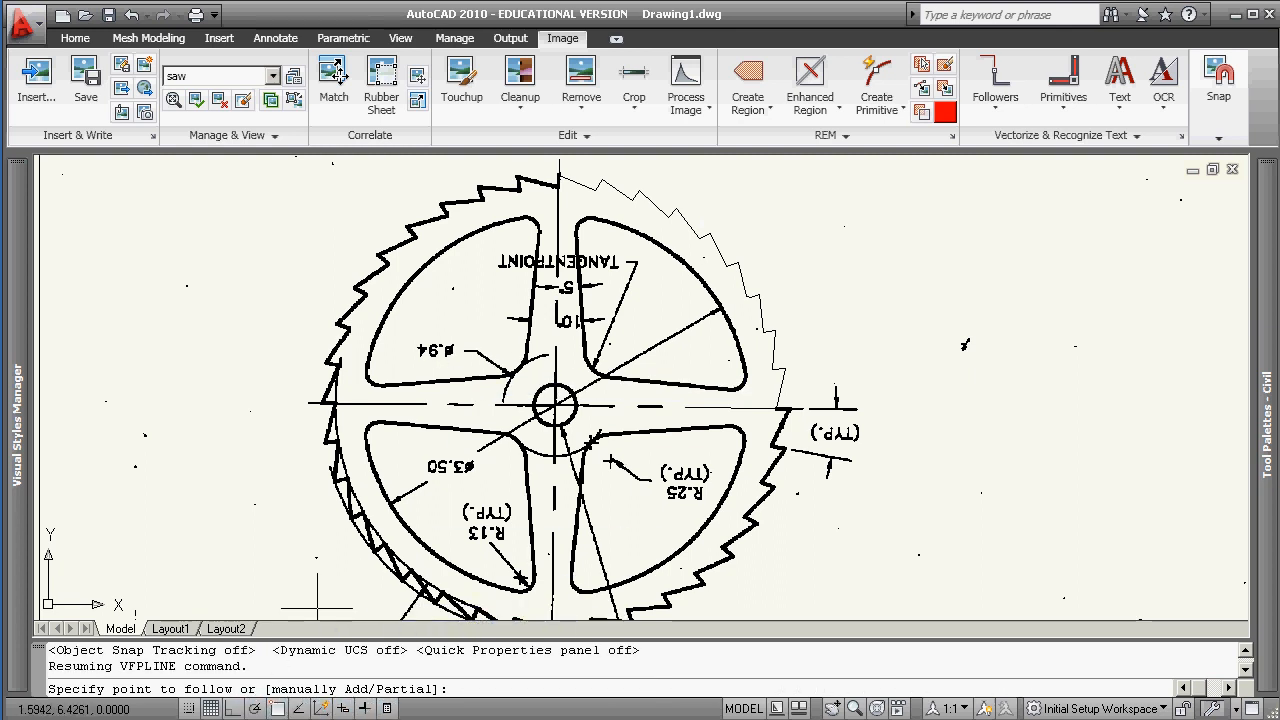
mouse_move(535, 188)
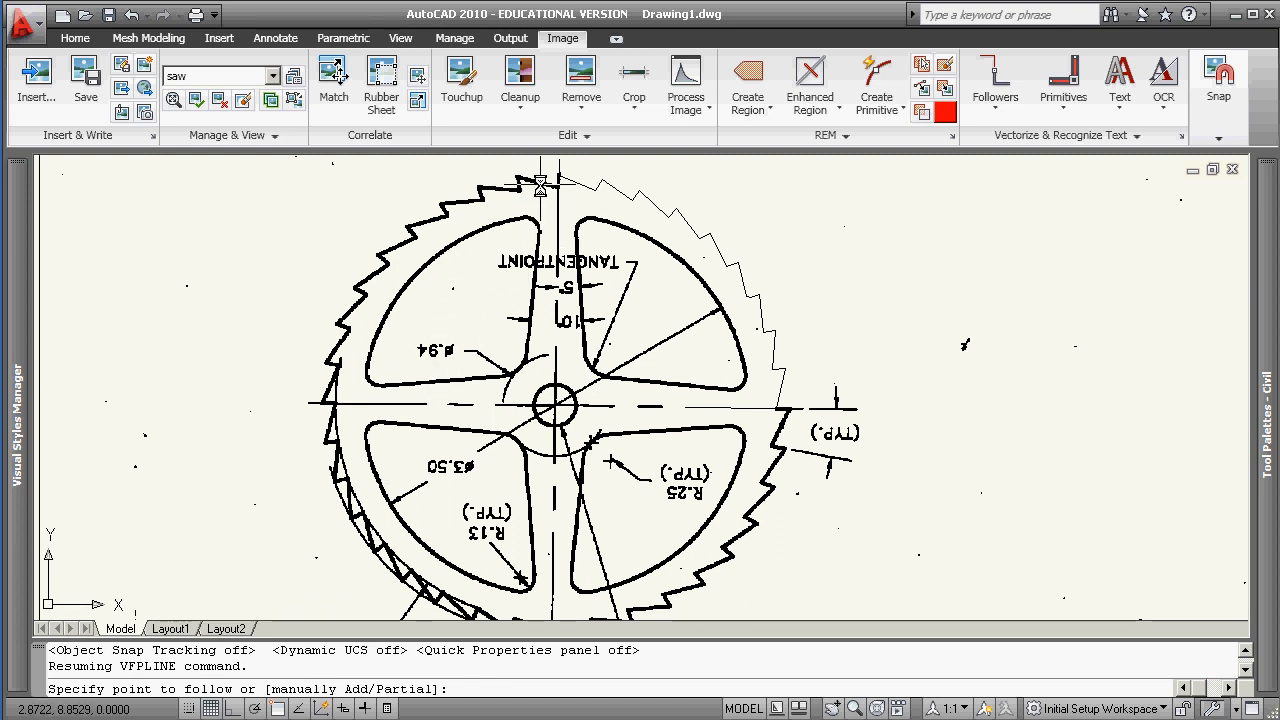
click(485, 262)
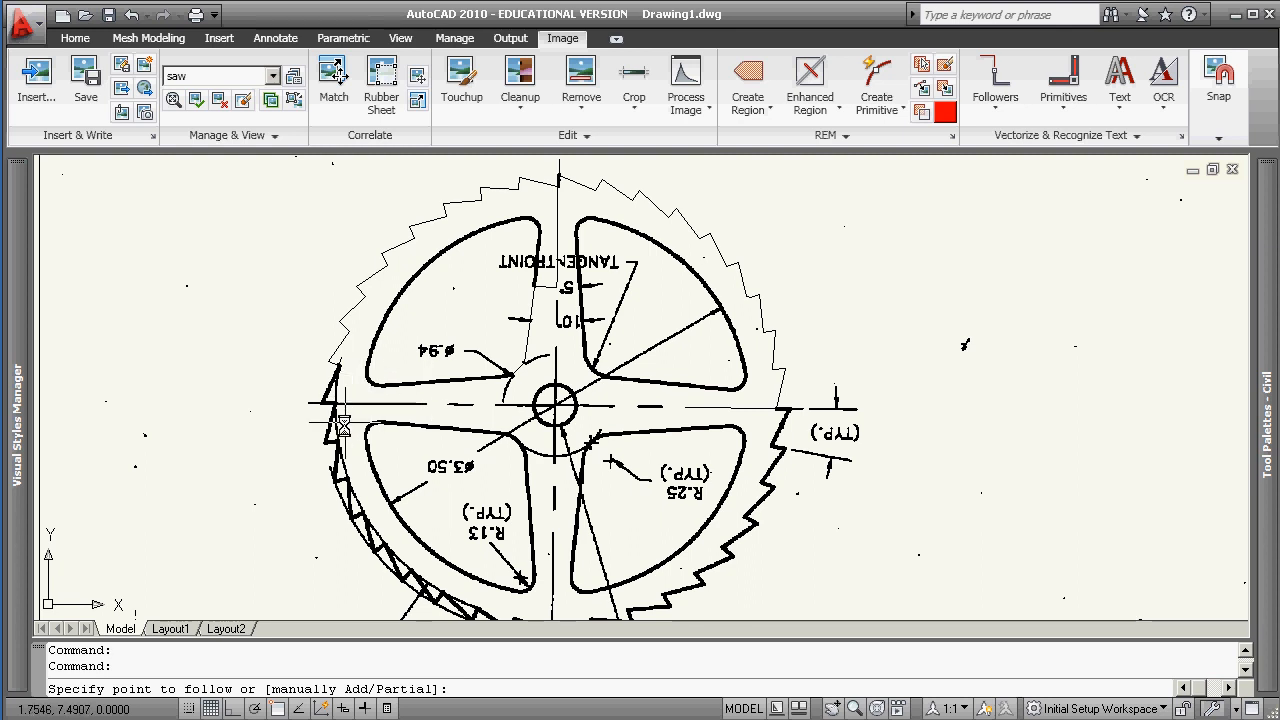
click(375, 430)
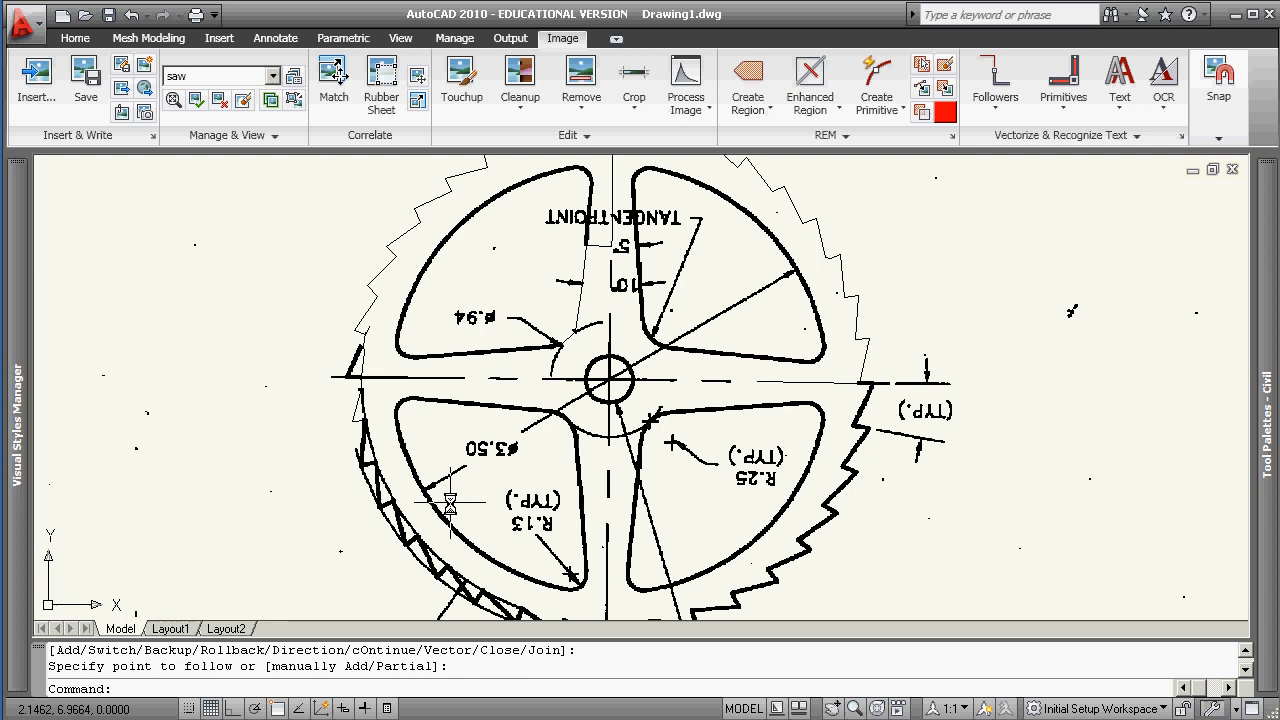
mouse_move(547, 497)
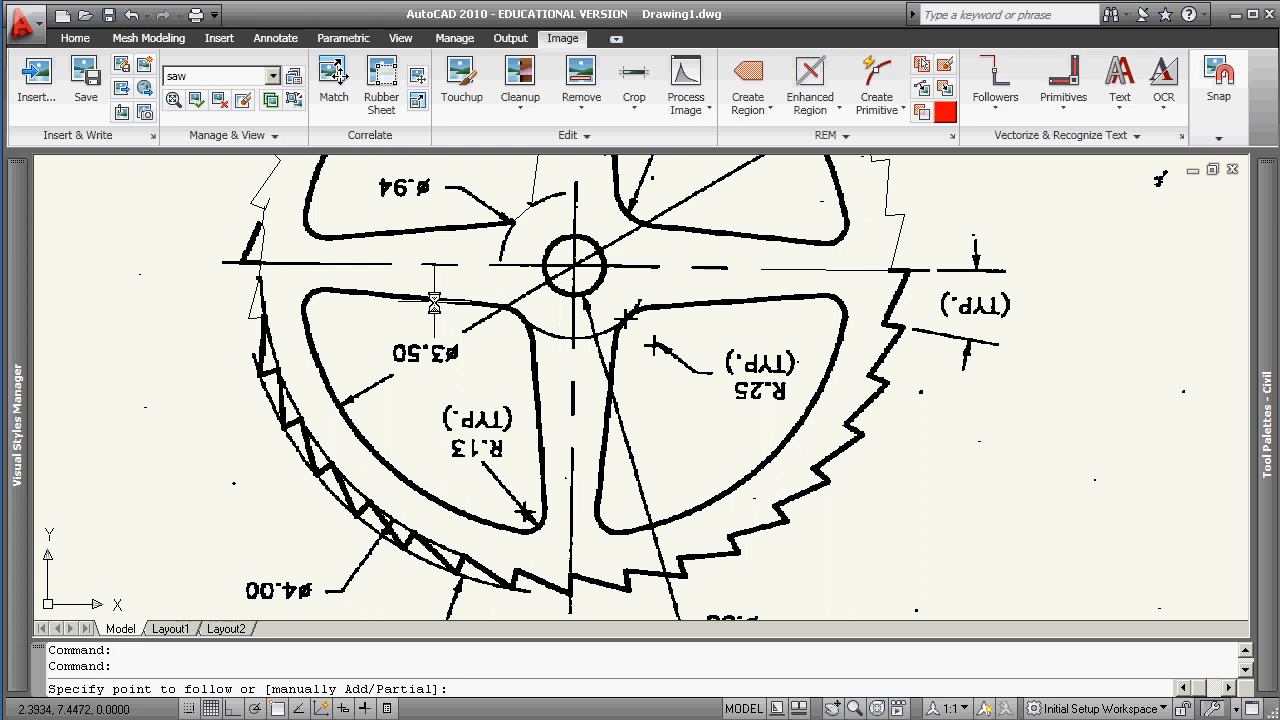
click(433, 302)
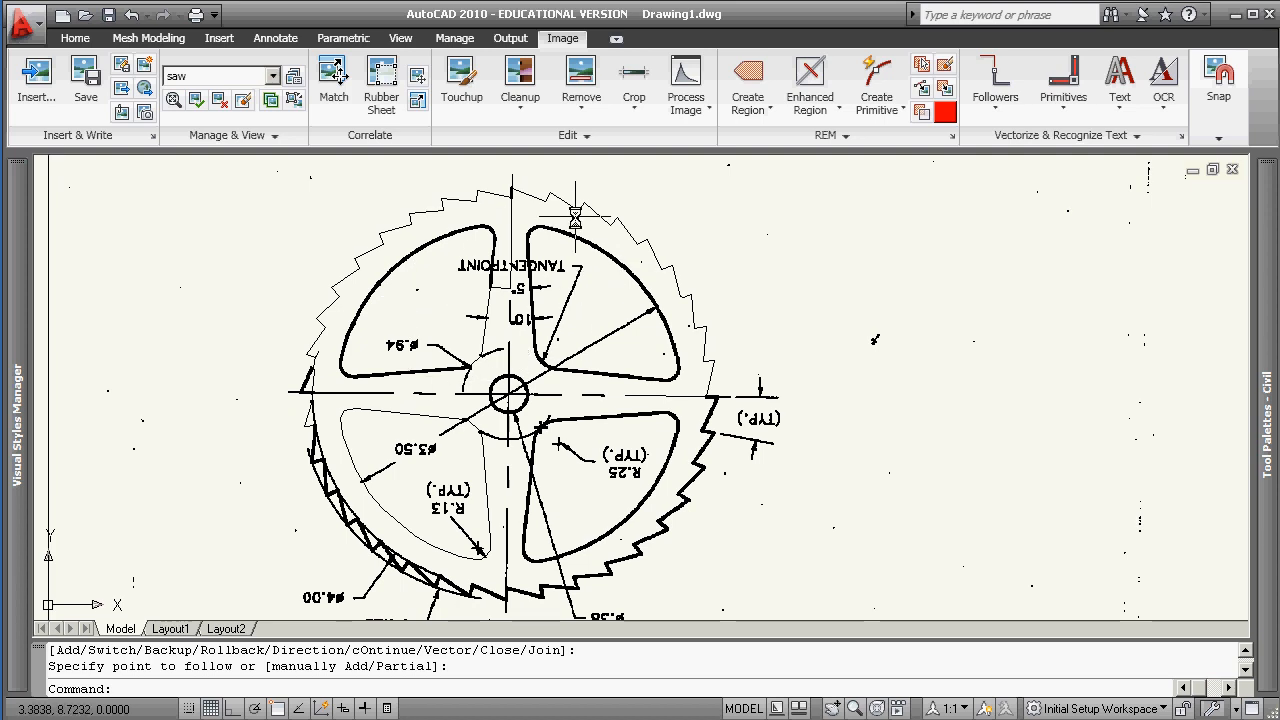
mouse_move(590, 435)
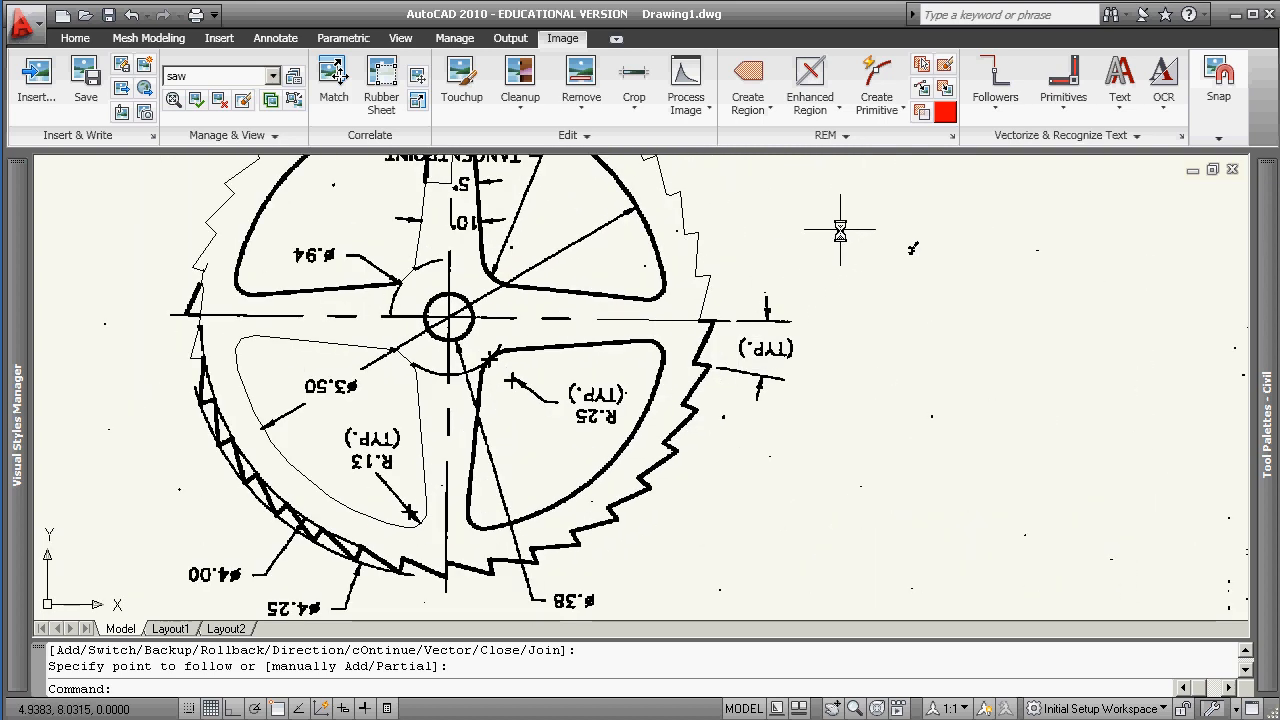
click(994, 85)
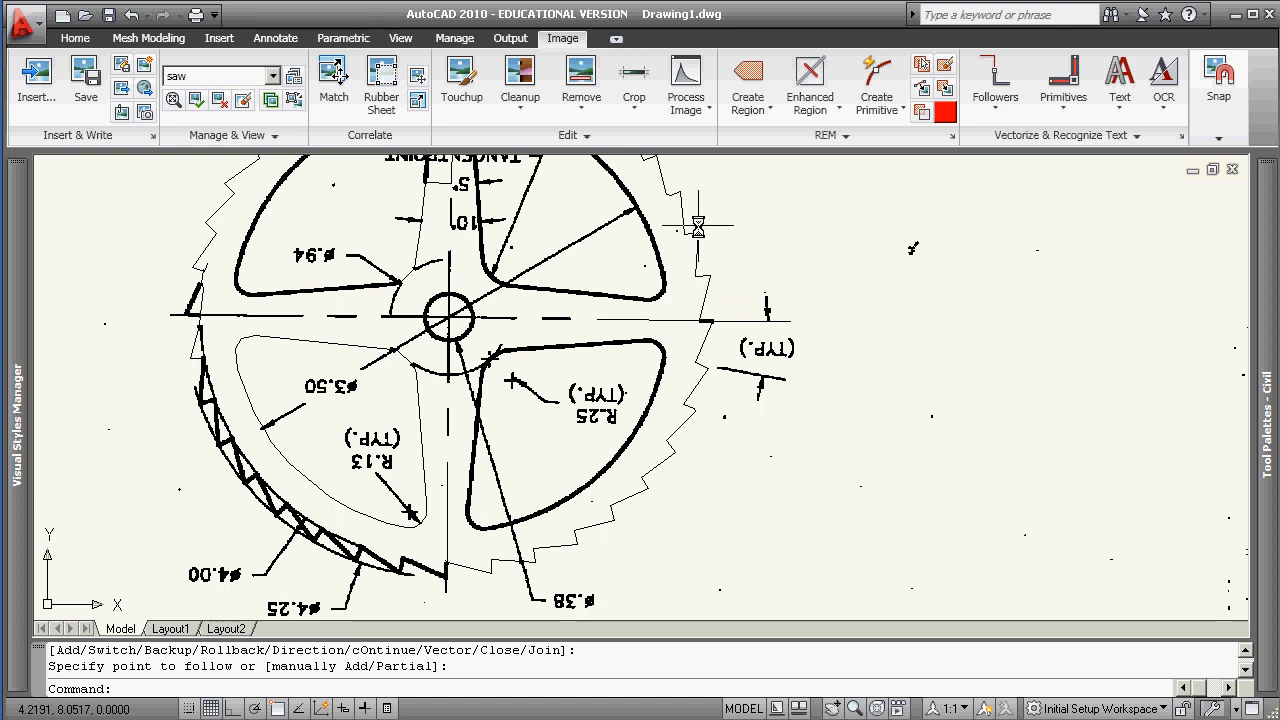
mouse_move(695, 235)
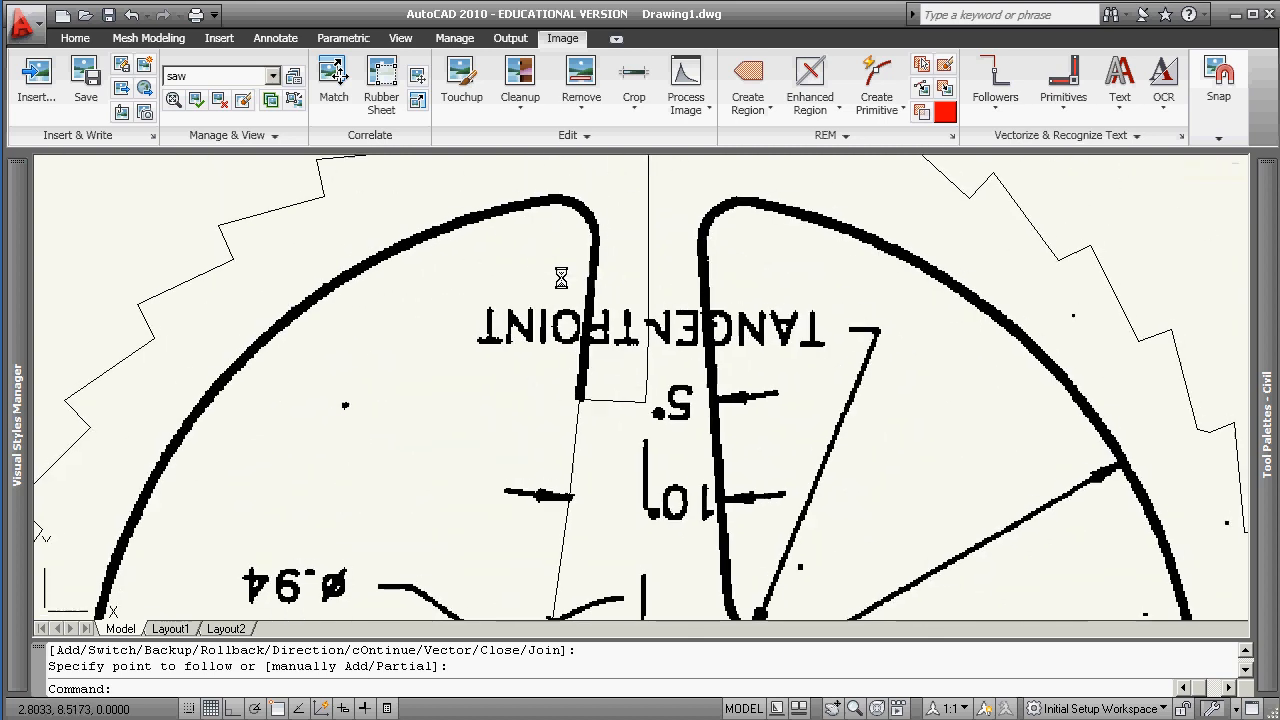
- Fit a vector arc along the saw's inner rim and spoke curve, then zoom out
click(1063, 90)
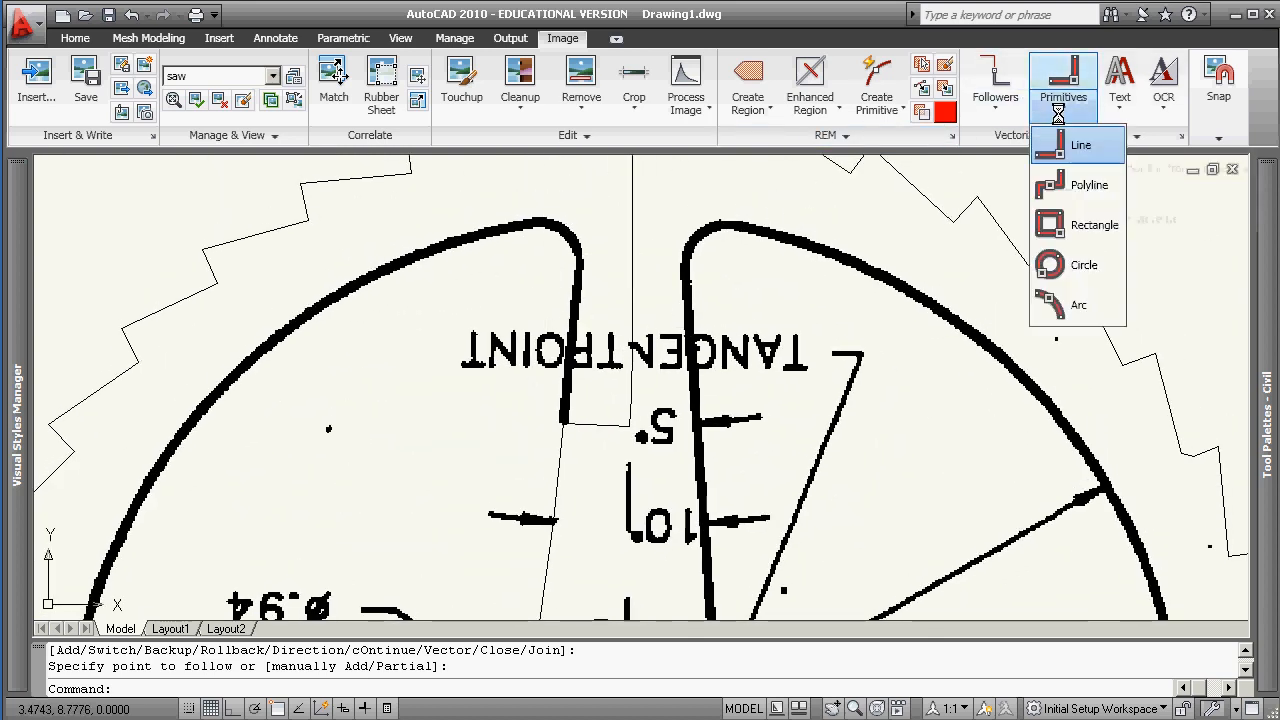
click(1080, 144)
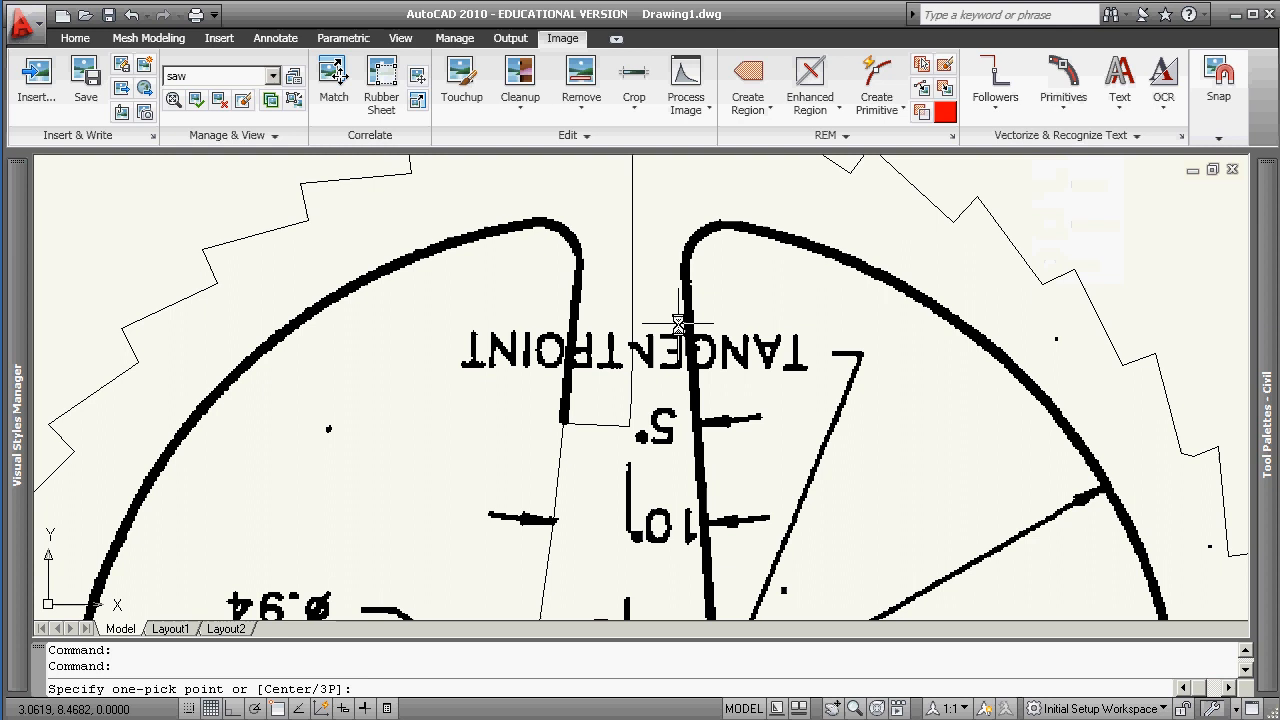
mouse_move(562, 232)
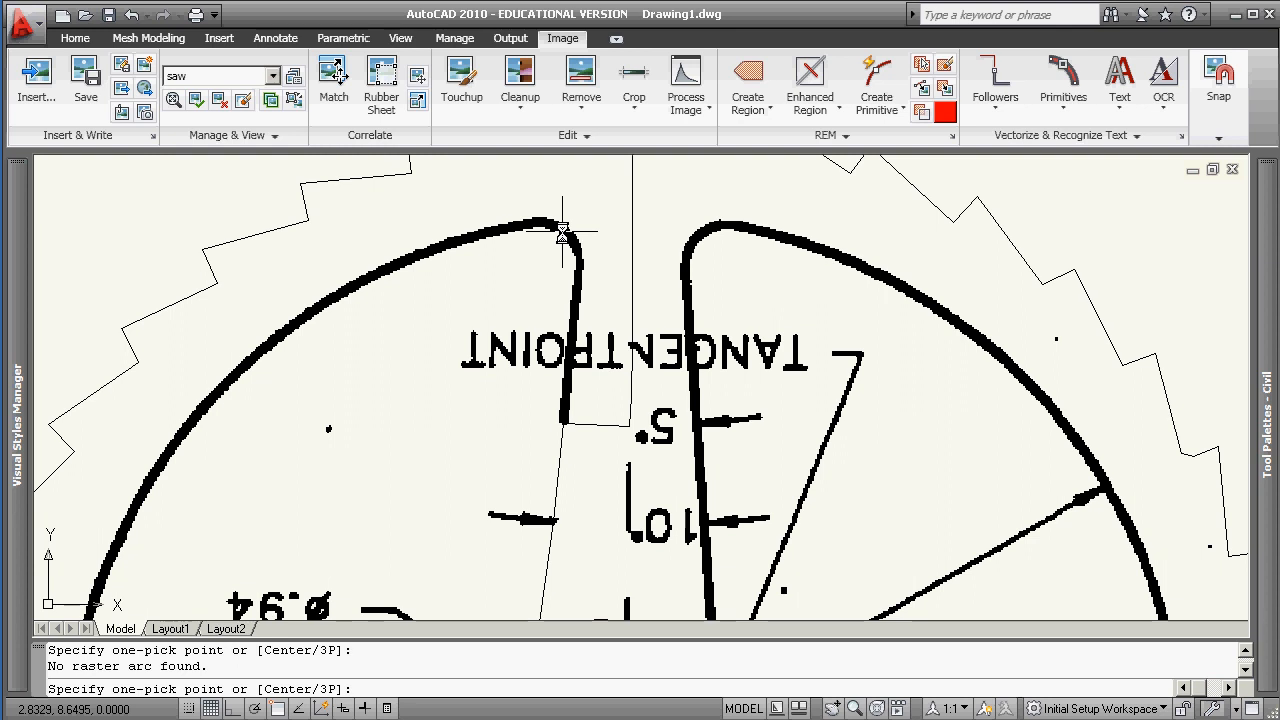
mouse_move(408, 270)
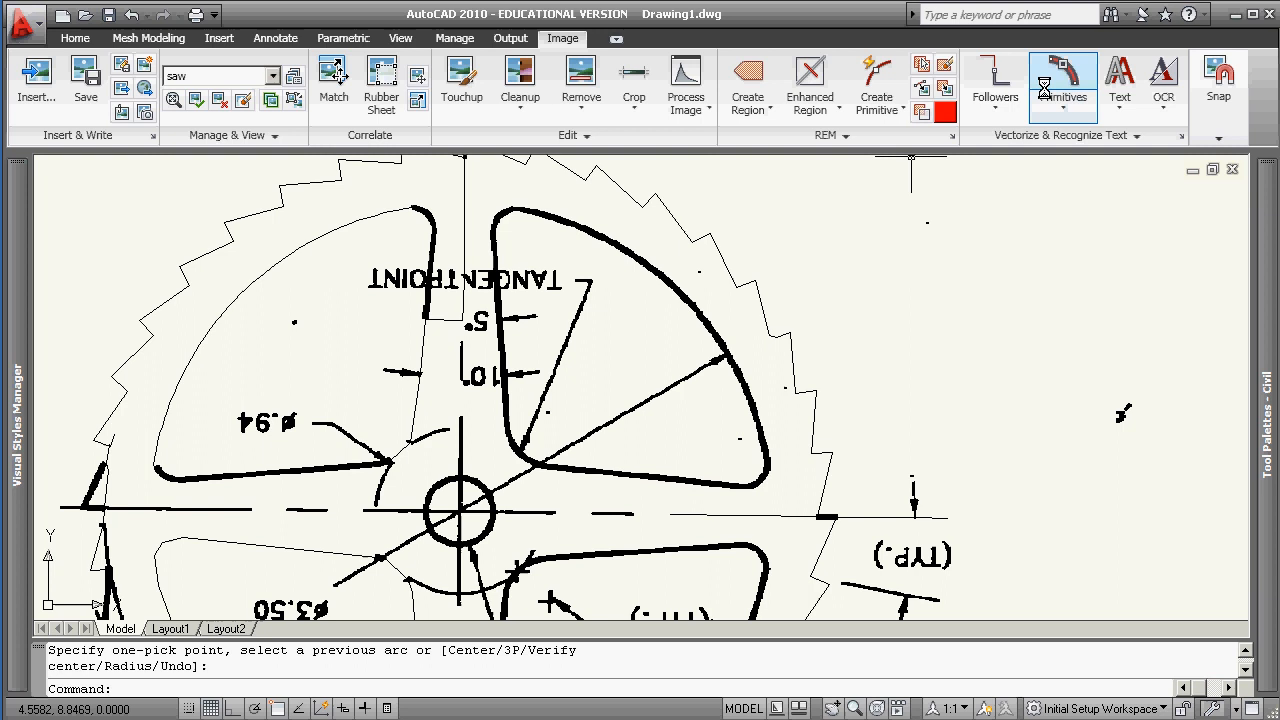
click(1062, 85)
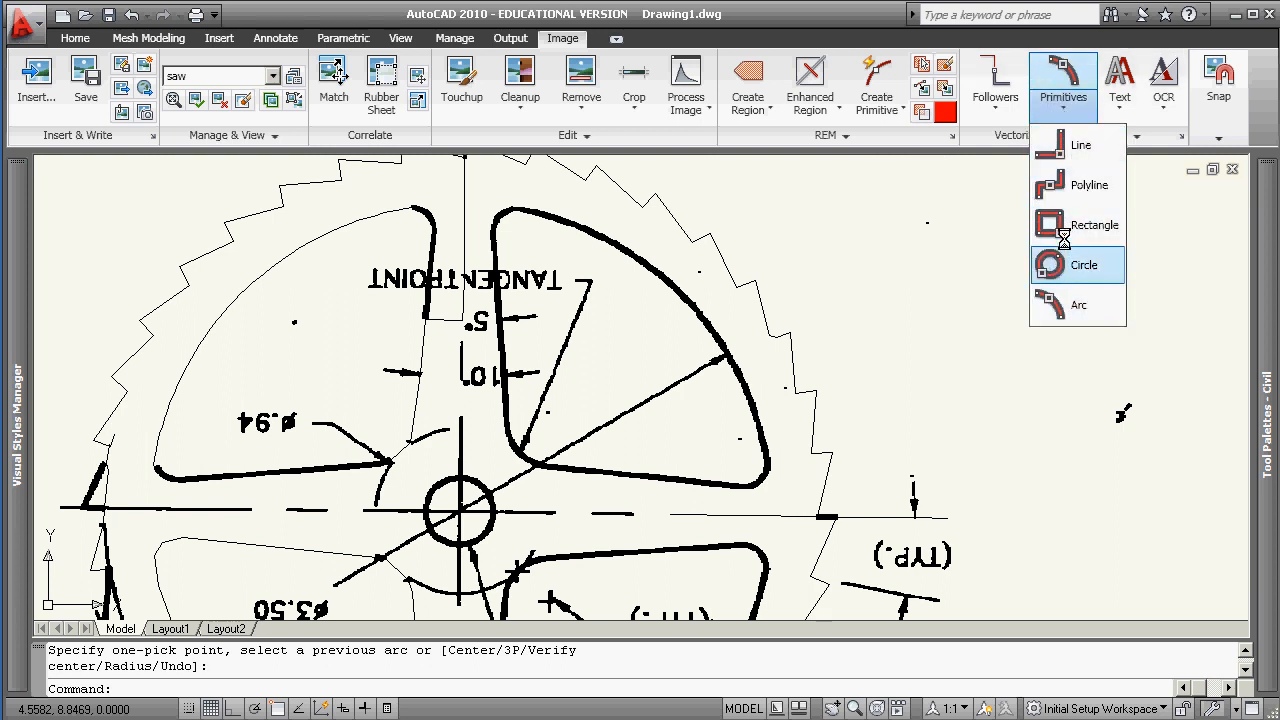
click(1082, 264)
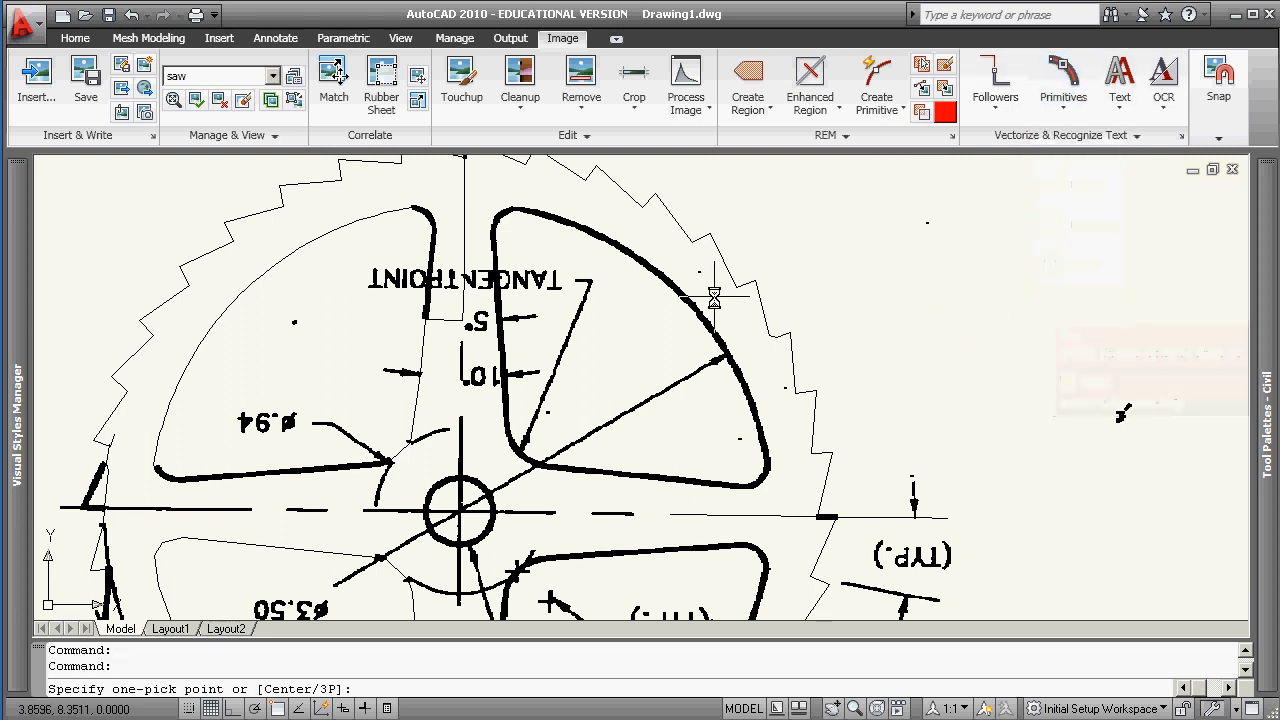
mouse_move(668, 284)
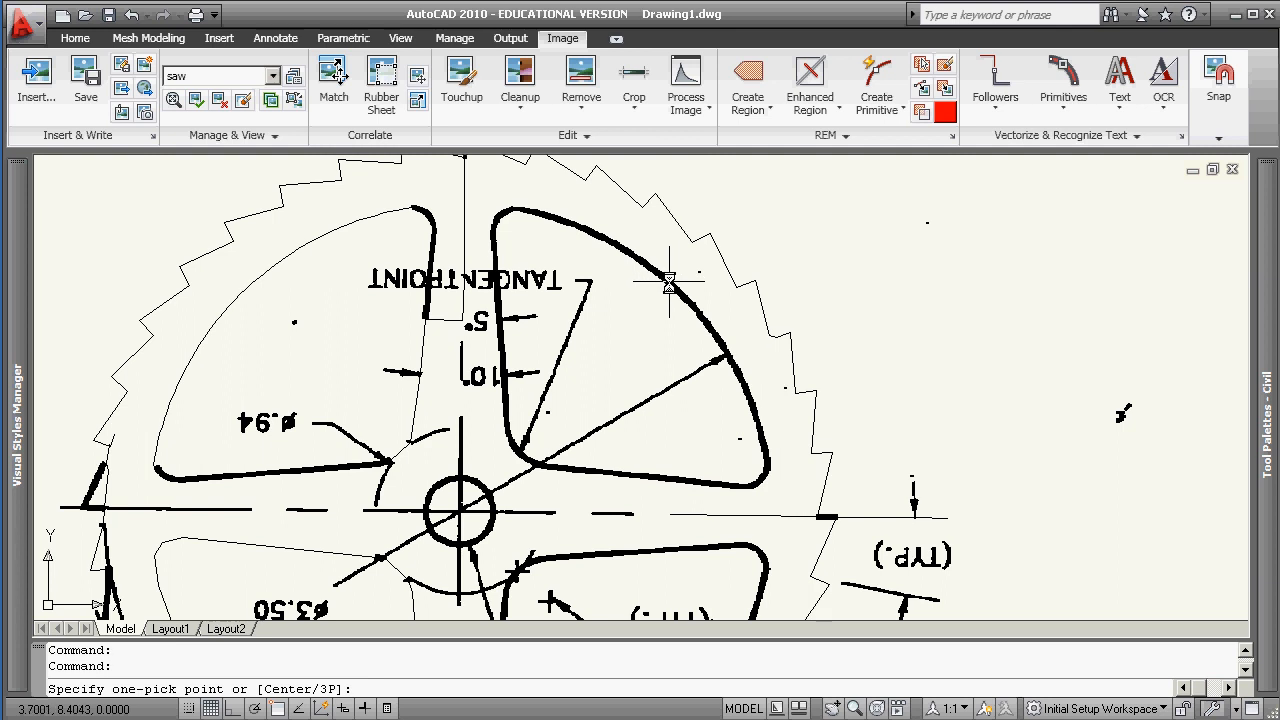
click(668, 283)
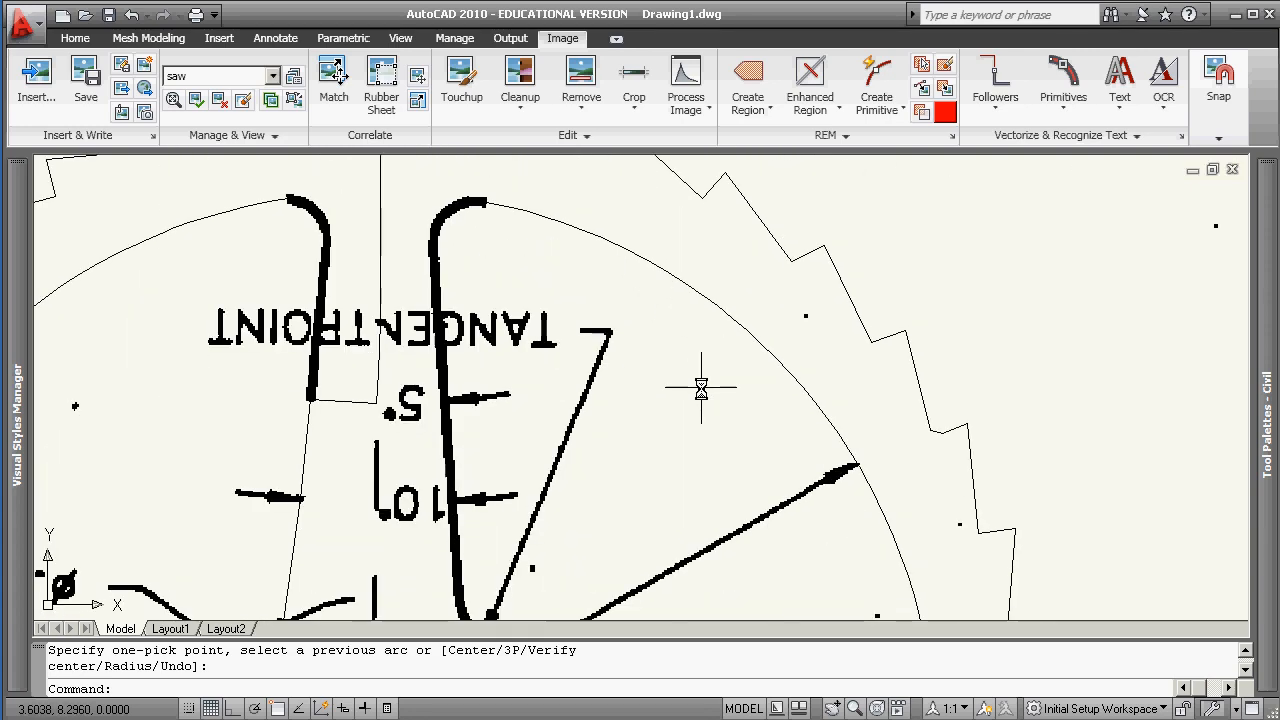
scroll(down, 3)
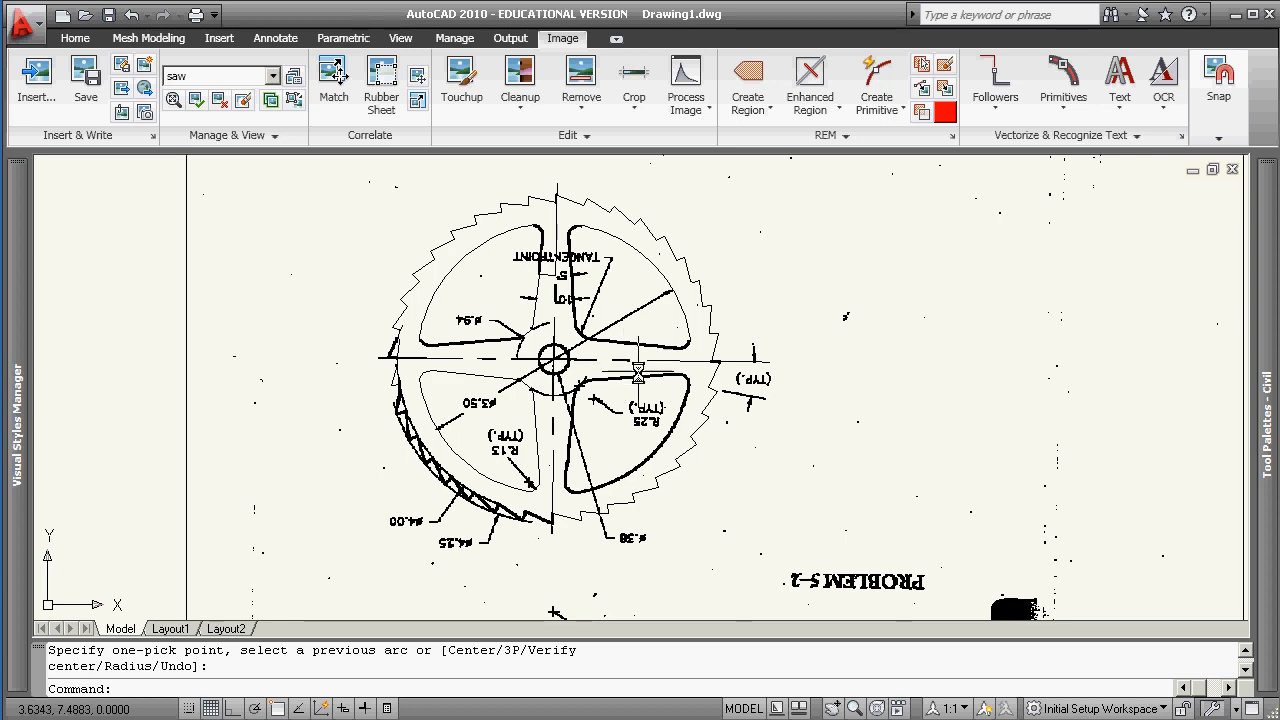
mouse_move(697, 325)
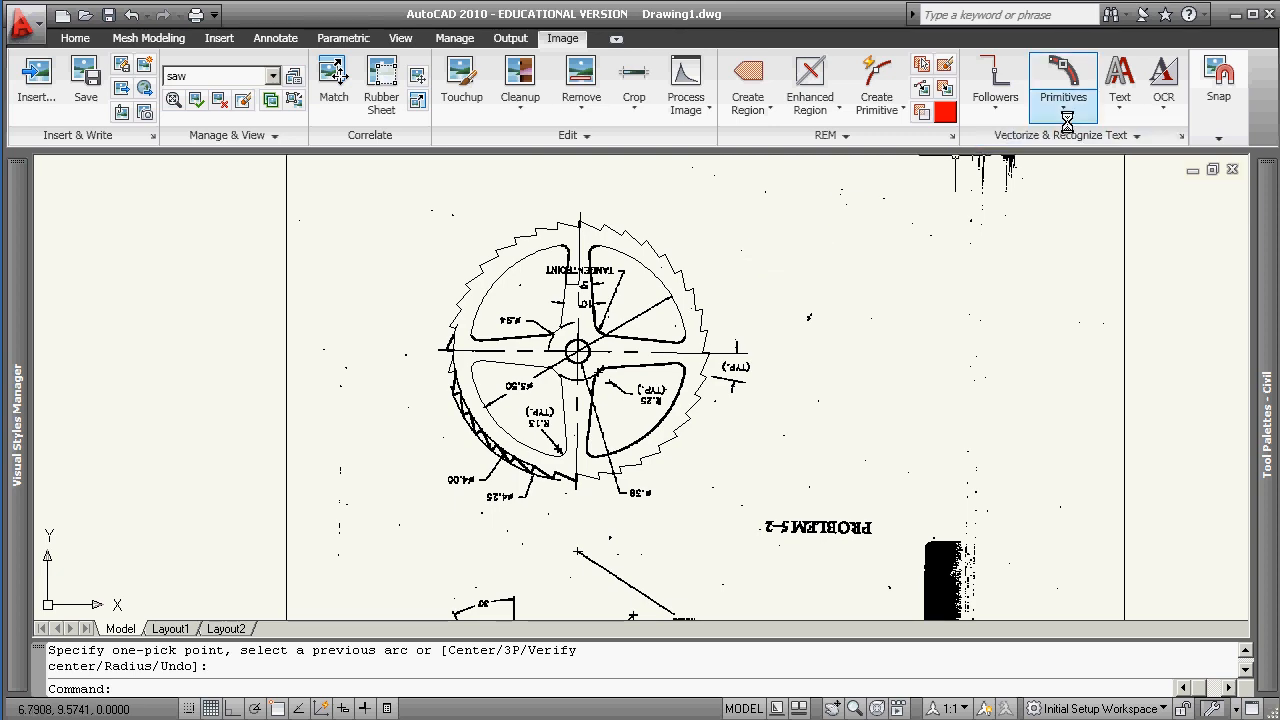
- Fit a vector line along the R6.00 leader on the Problem 5-1 drawing
click(1063, 110)
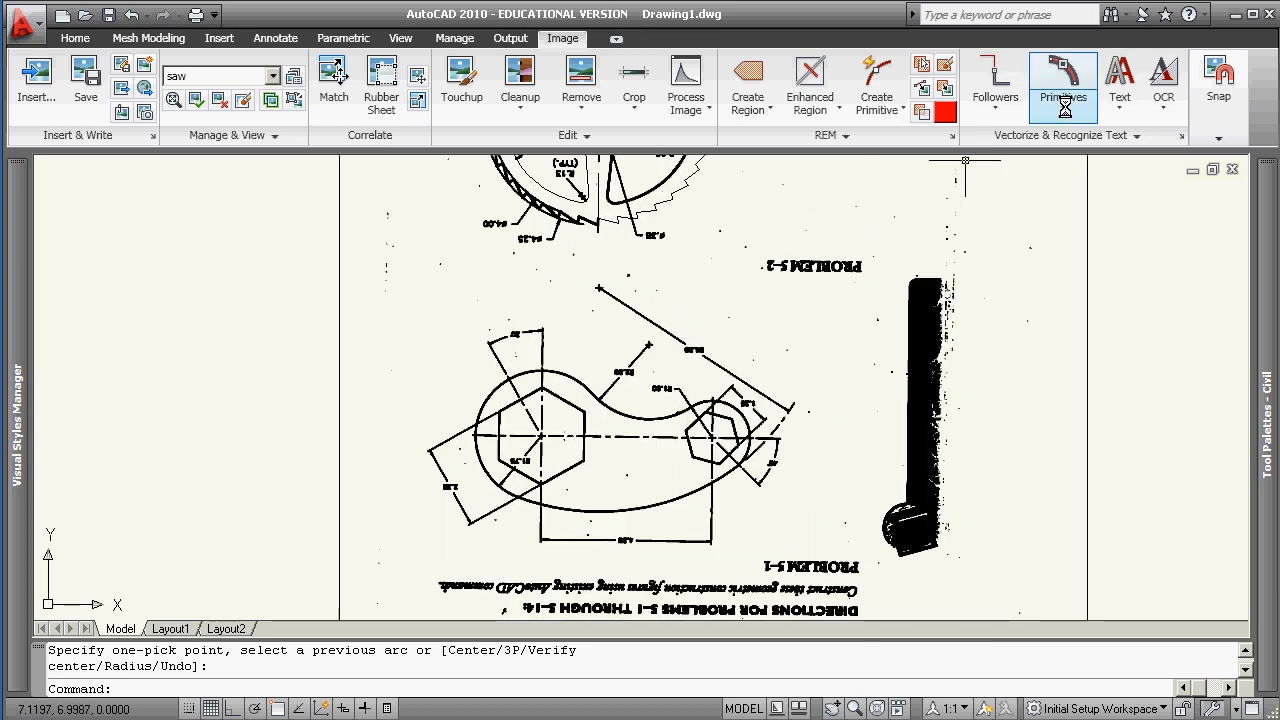
click(1063, 85)
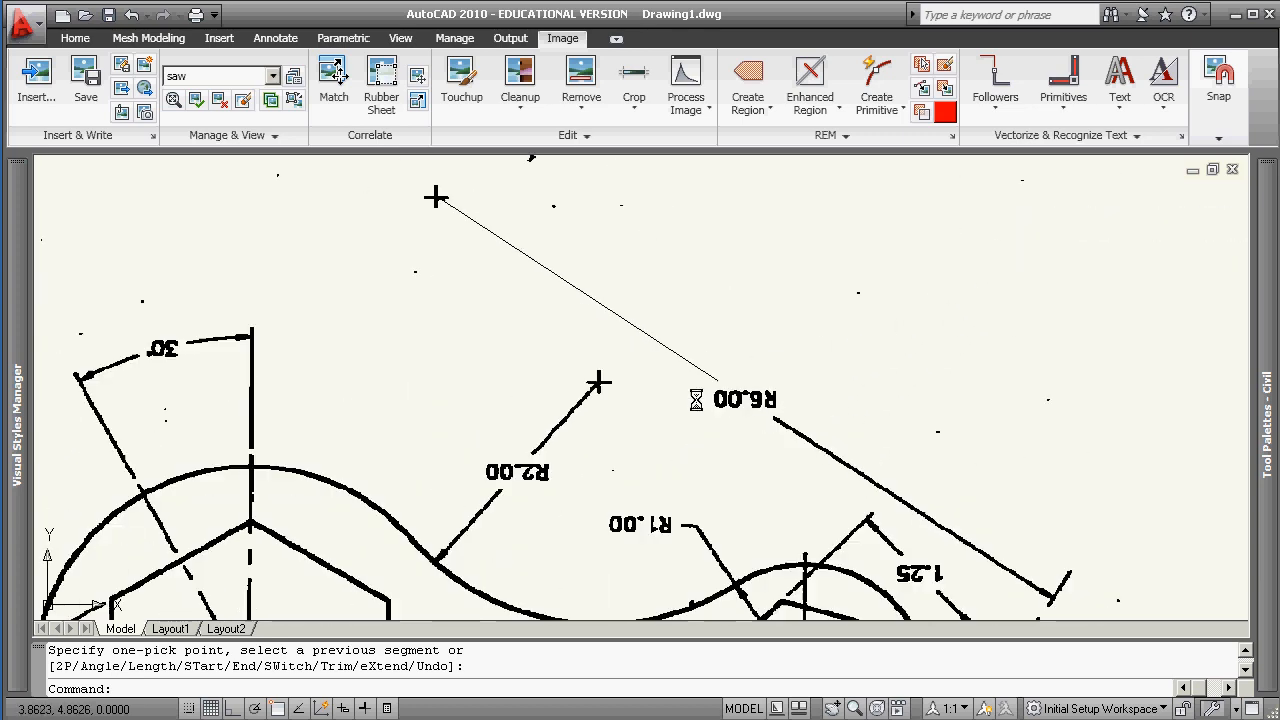
click(1119, 75)
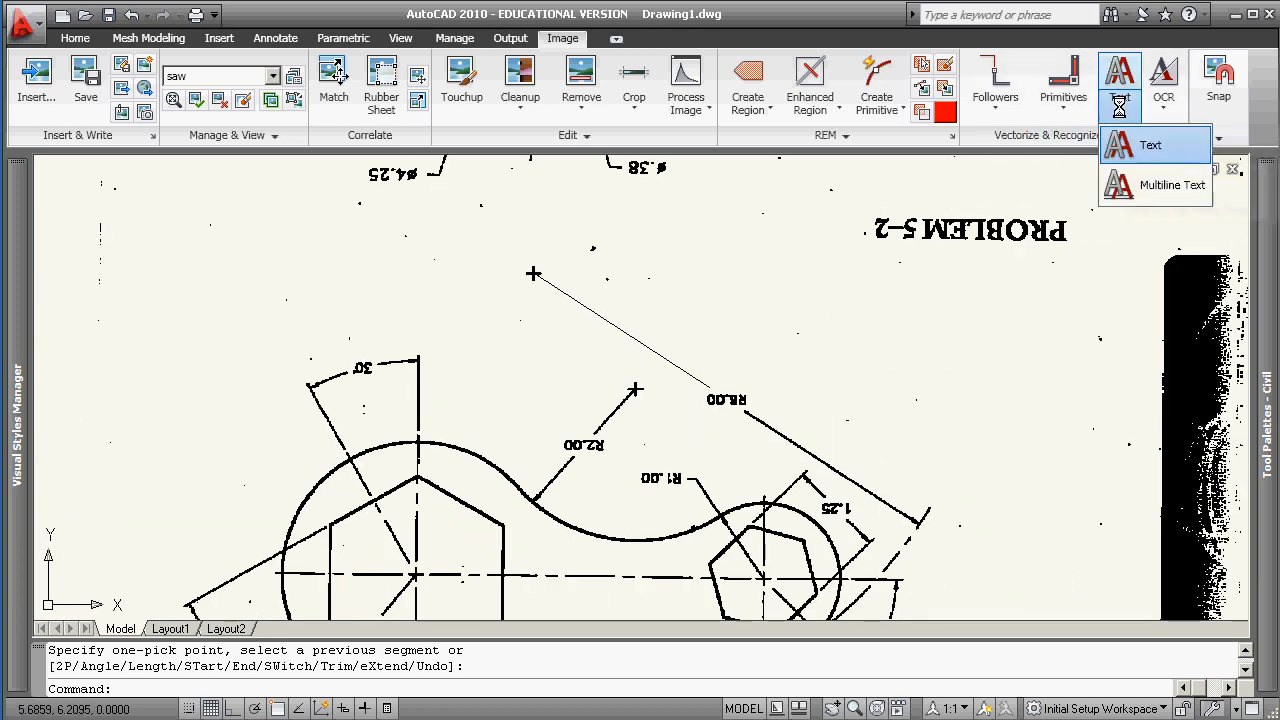
mouse_move(1150, 144)
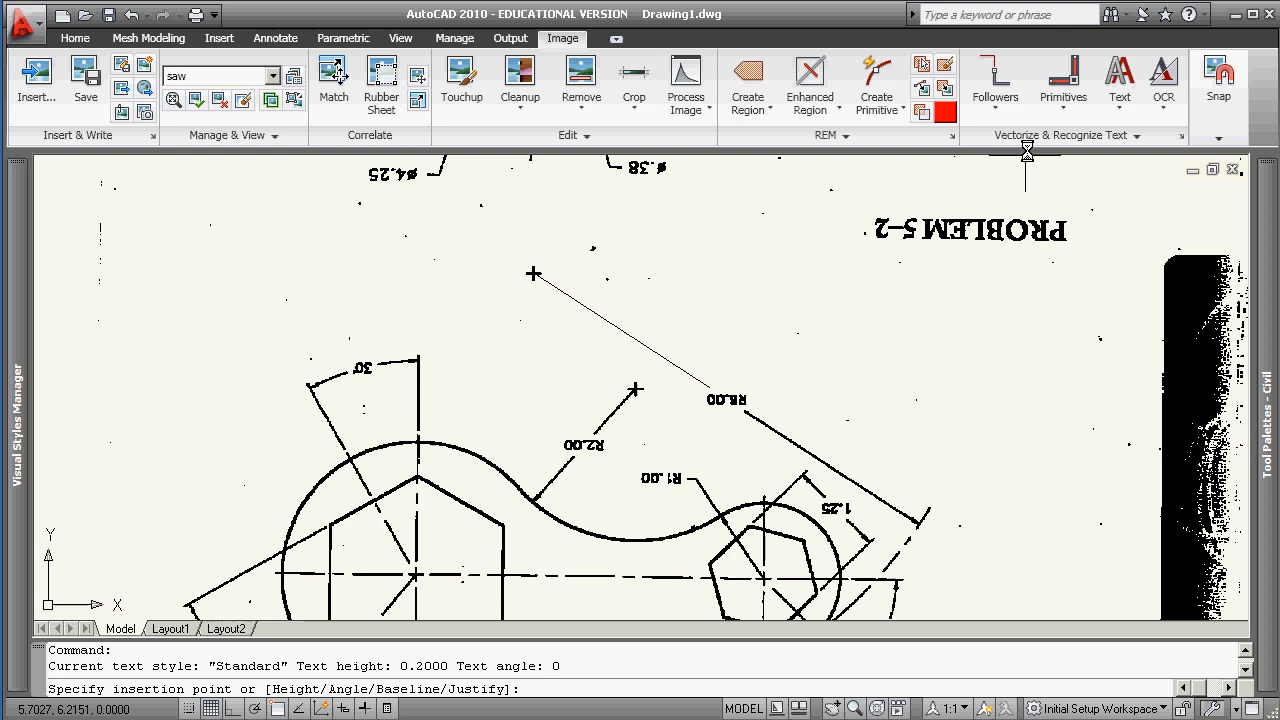
- Start OCR Recognize Text on the R2.00 label, accepting the save-name warning
click(1163, 80)
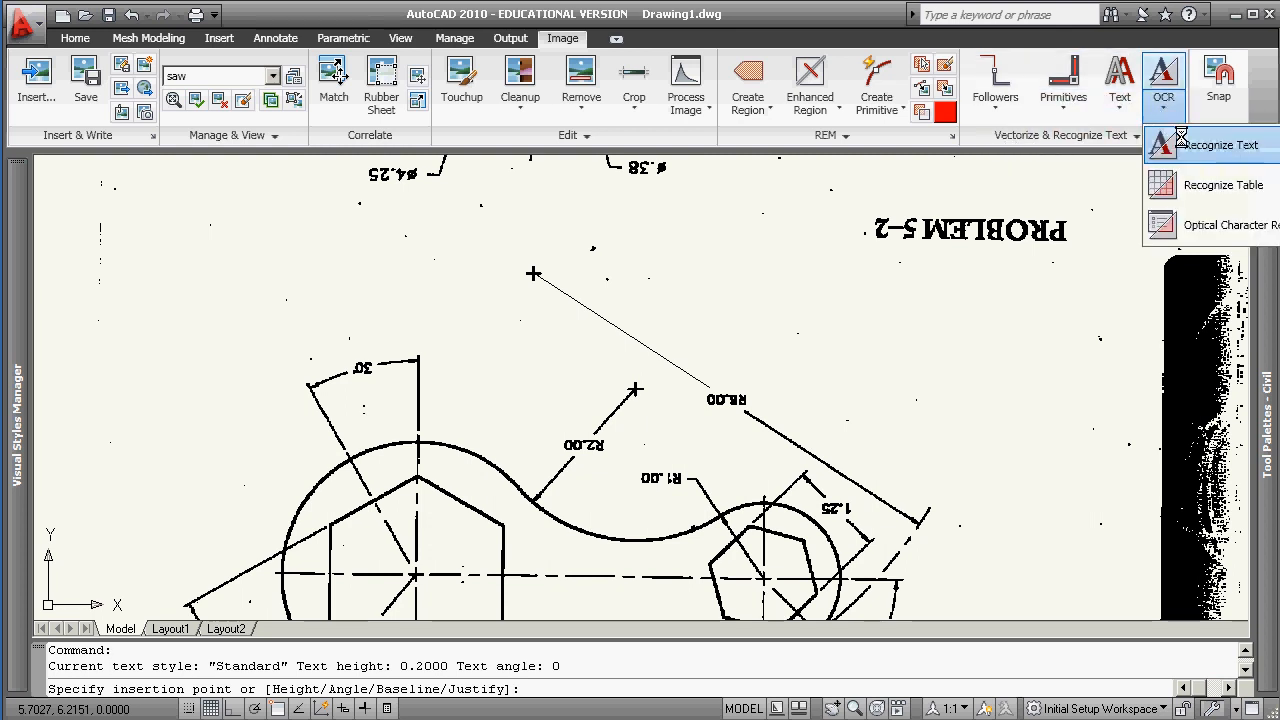
click(1211, 144)
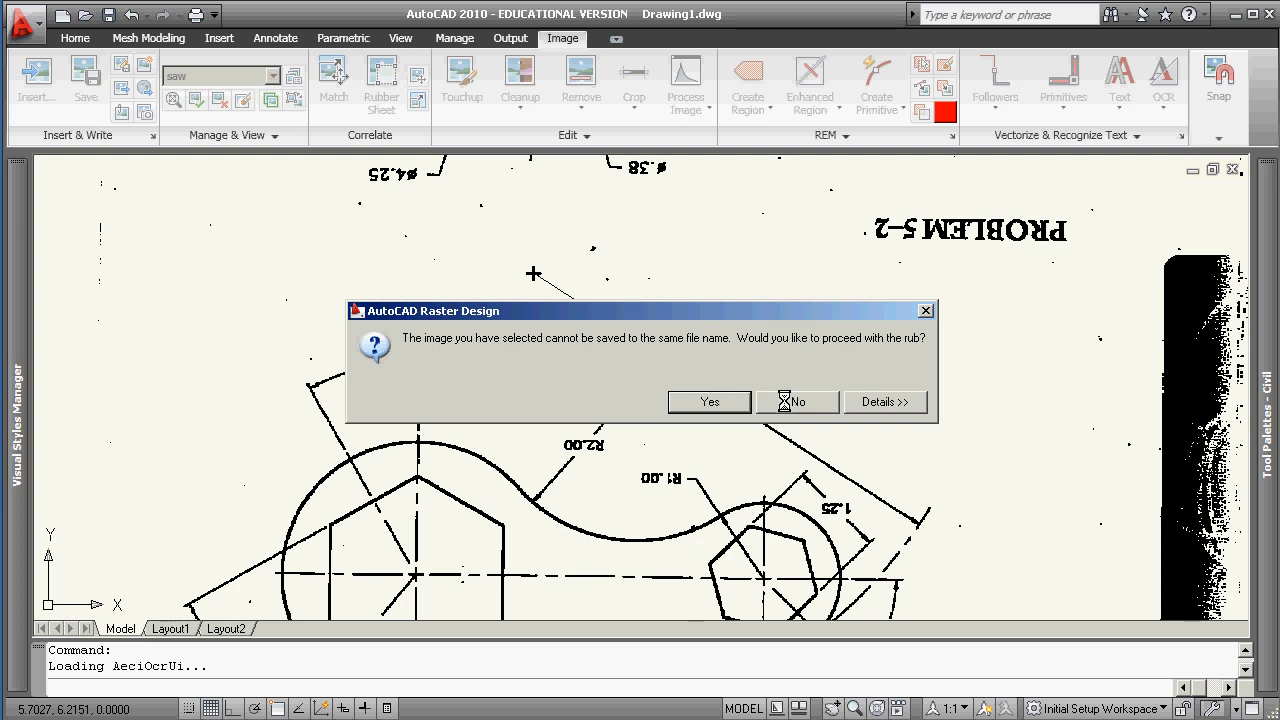
click(797, 401)
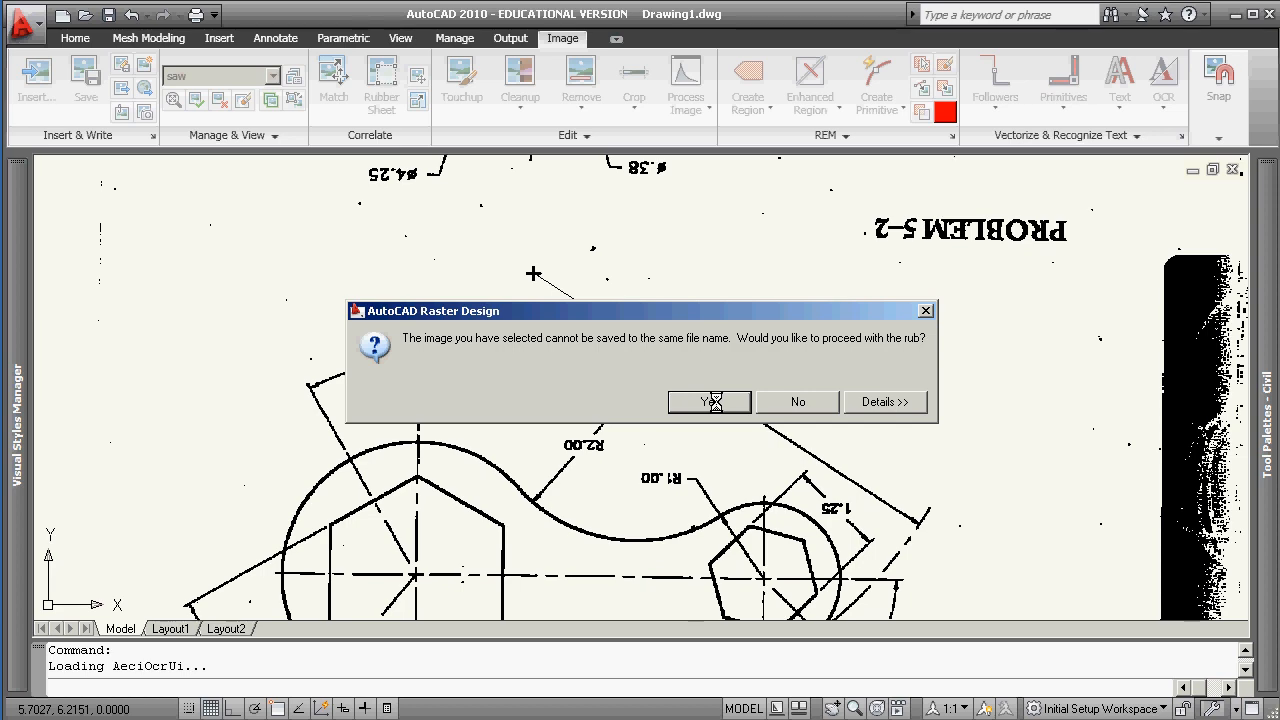
click(709, 401)
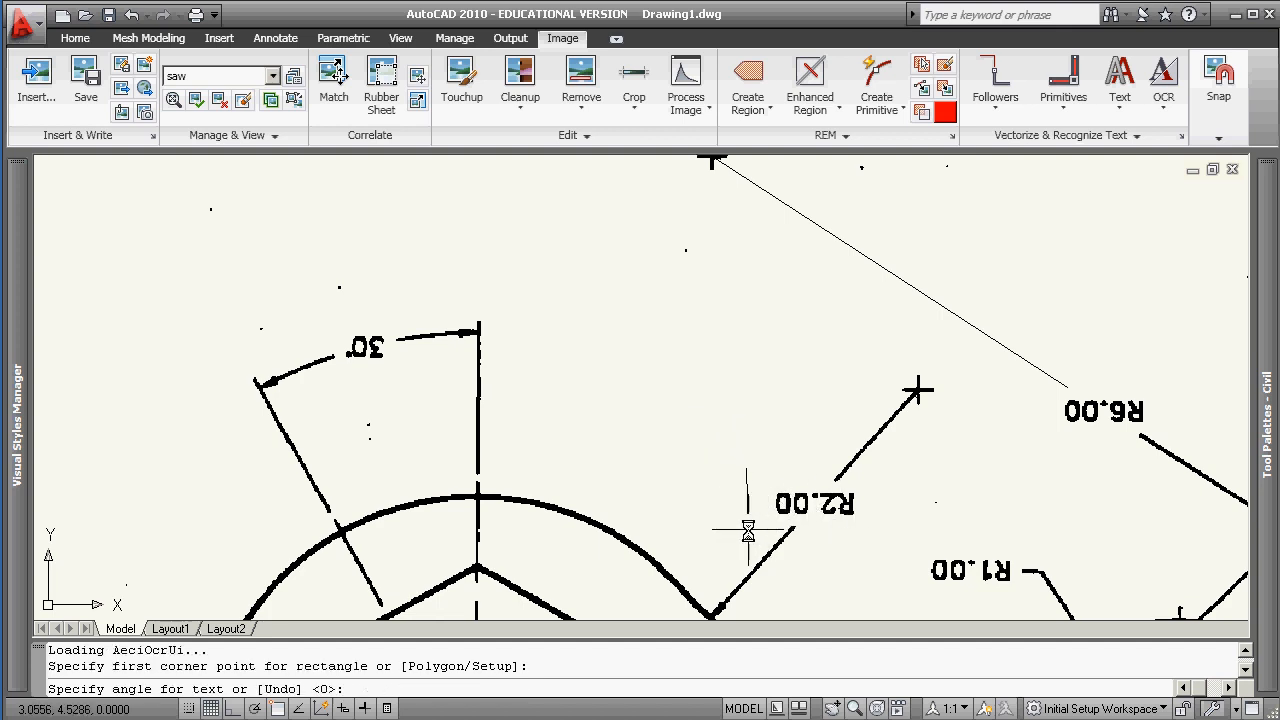
mouse_move(703, 535)
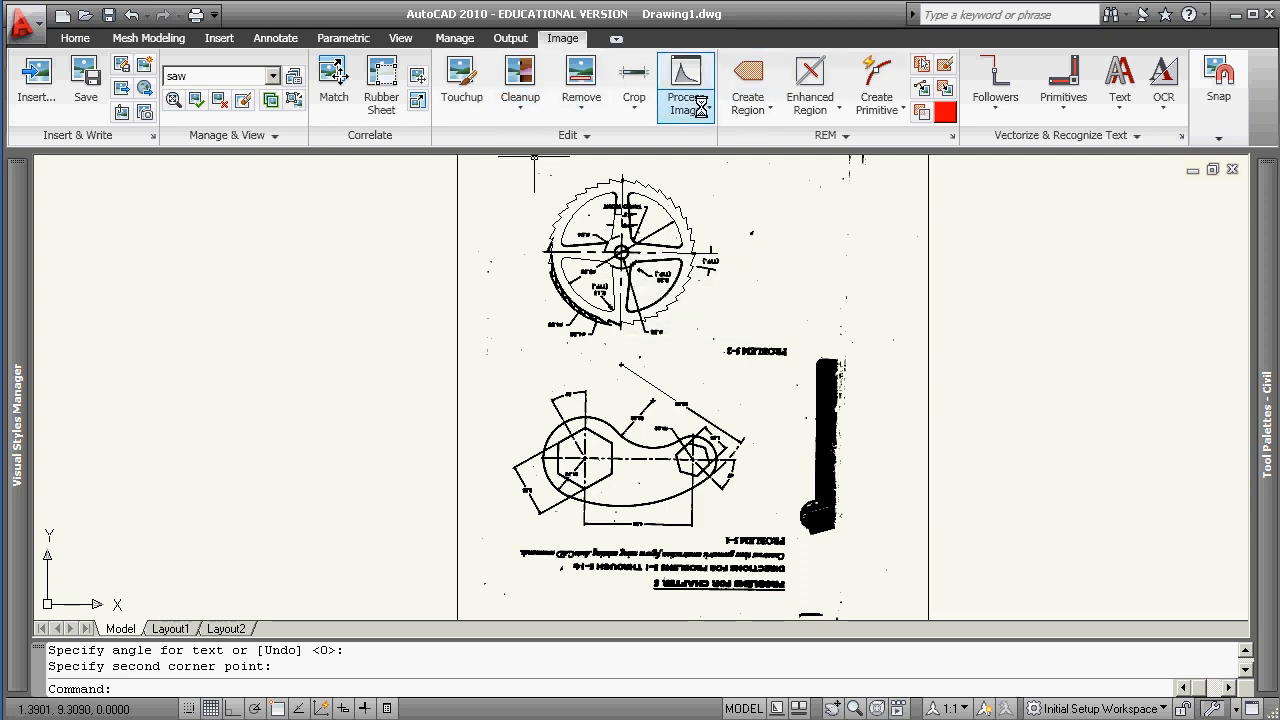
click(686, 82)
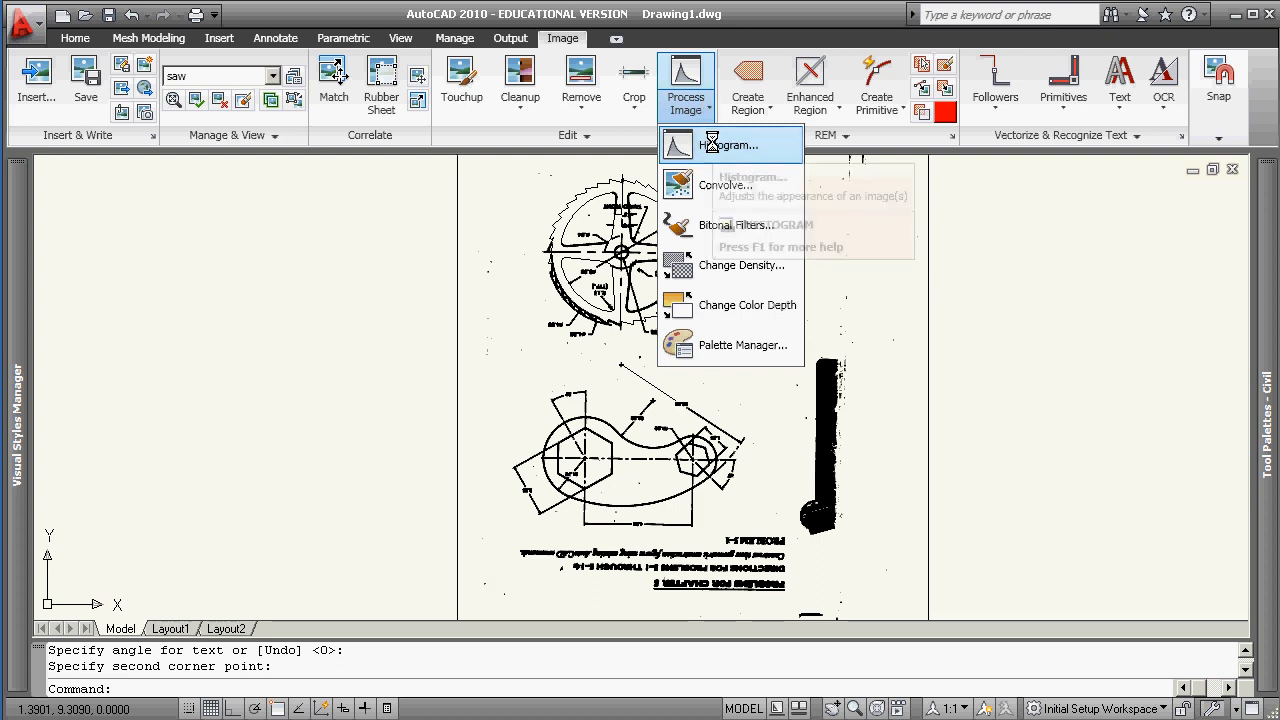
click(728, 145)
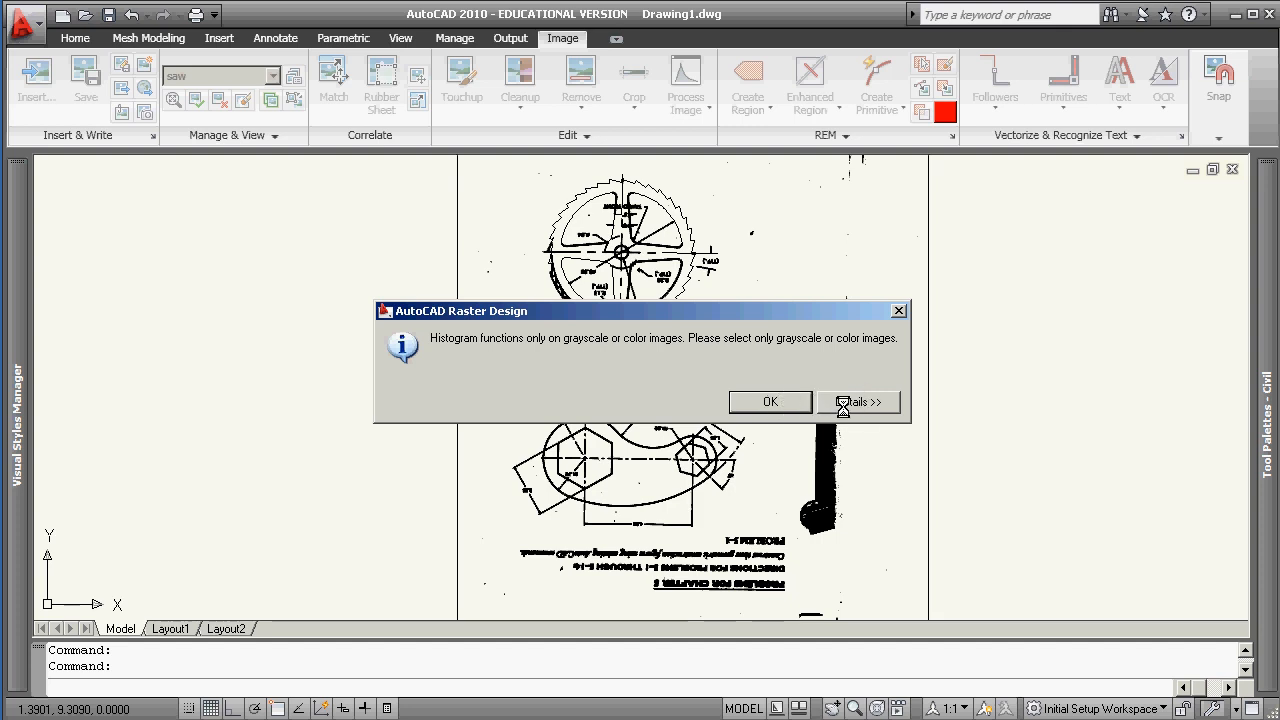
click(770, 401)
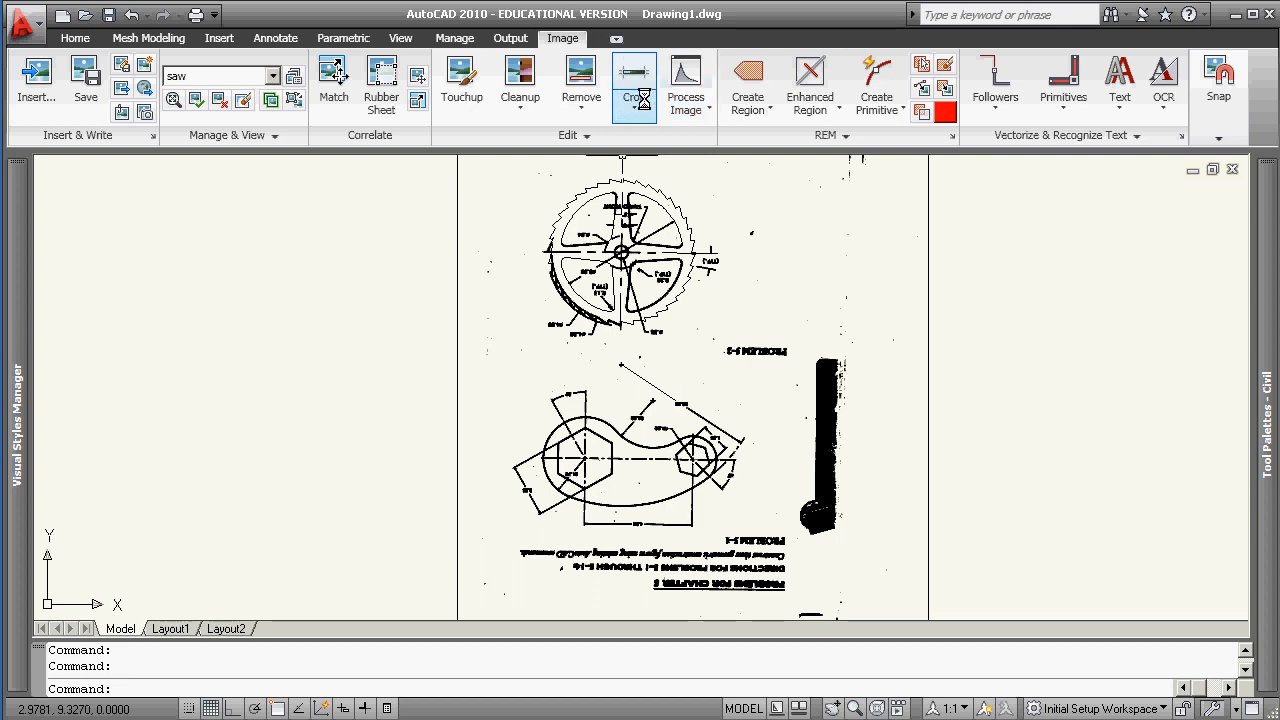
mouse_move(685, 80)
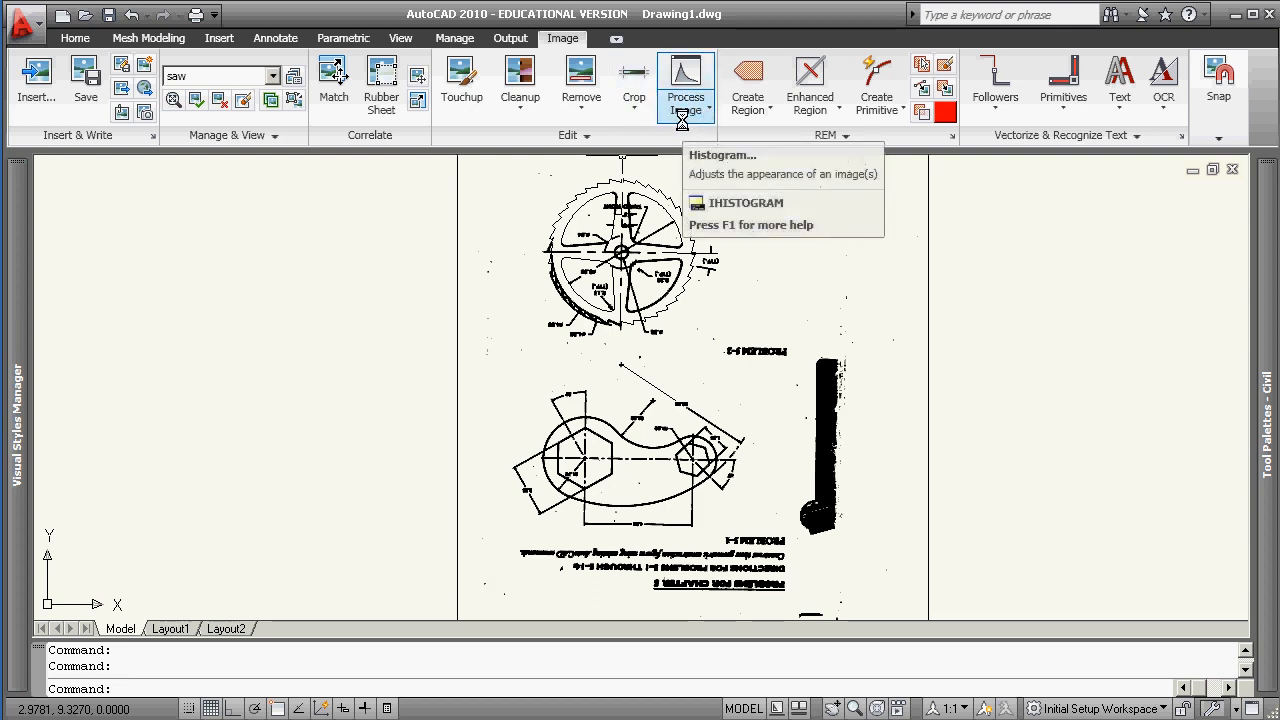
mouse_move(685, 85)
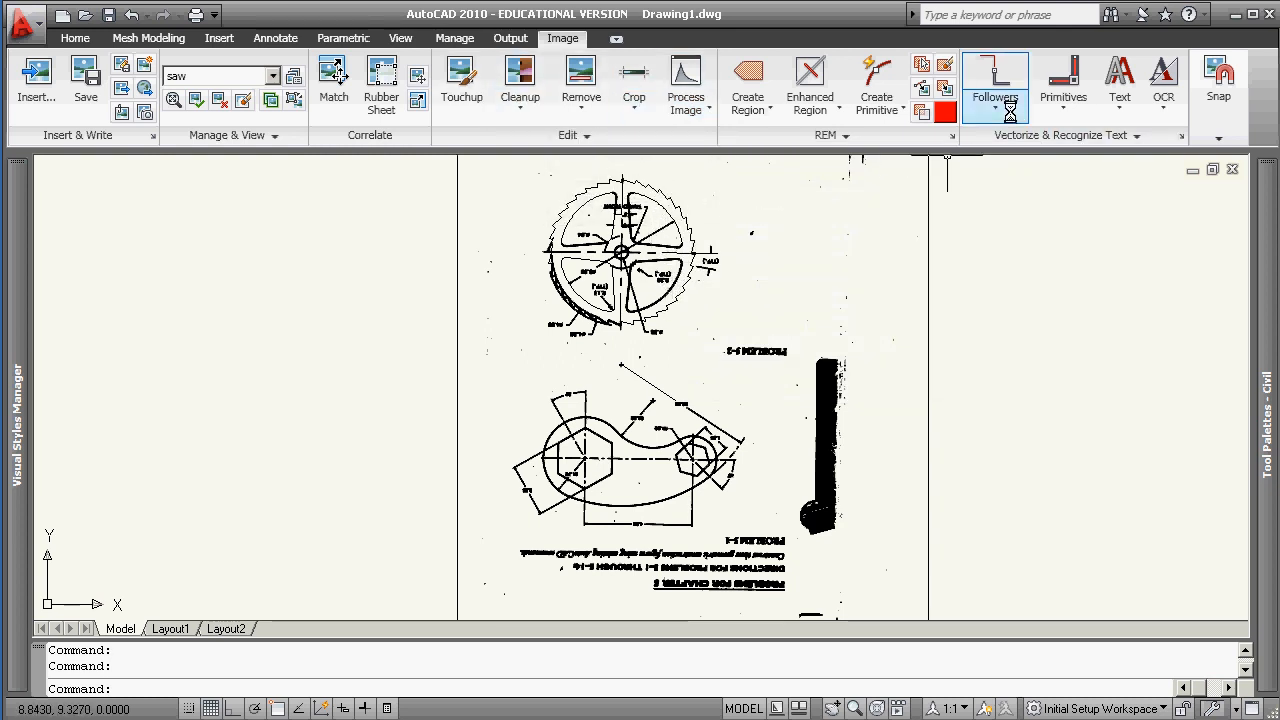
click(994, 85)
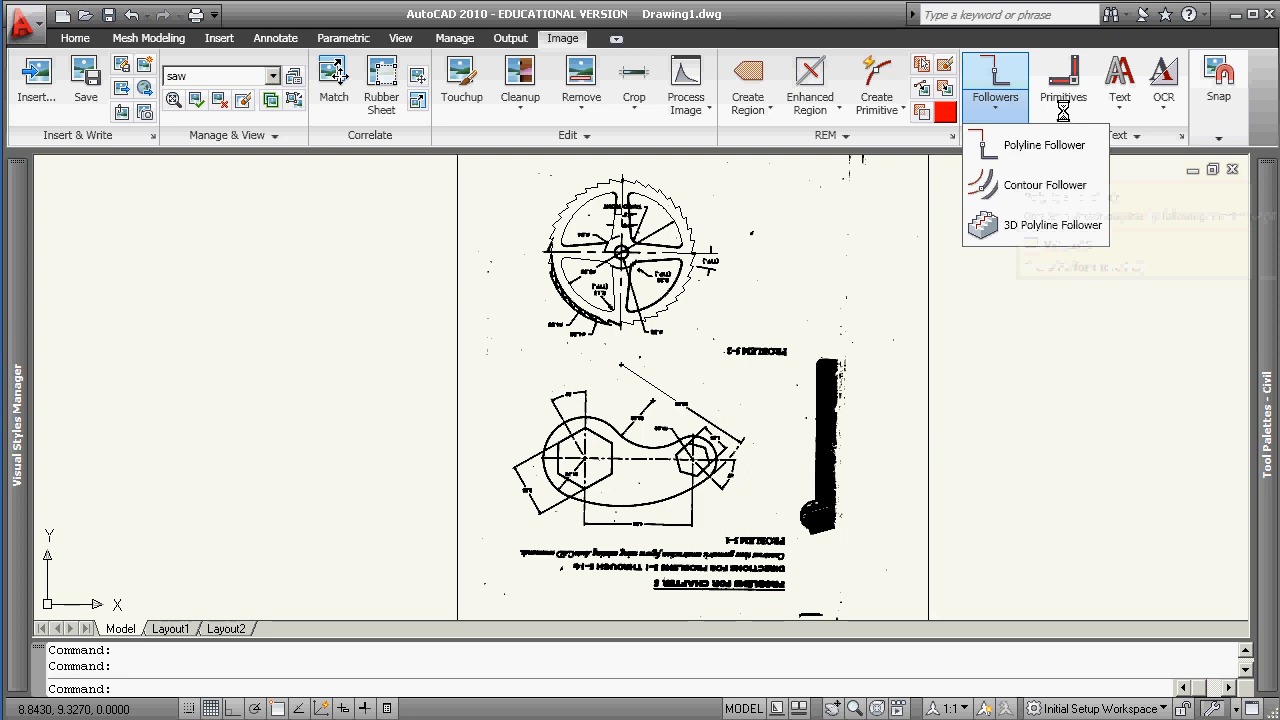
click(1063, 85)
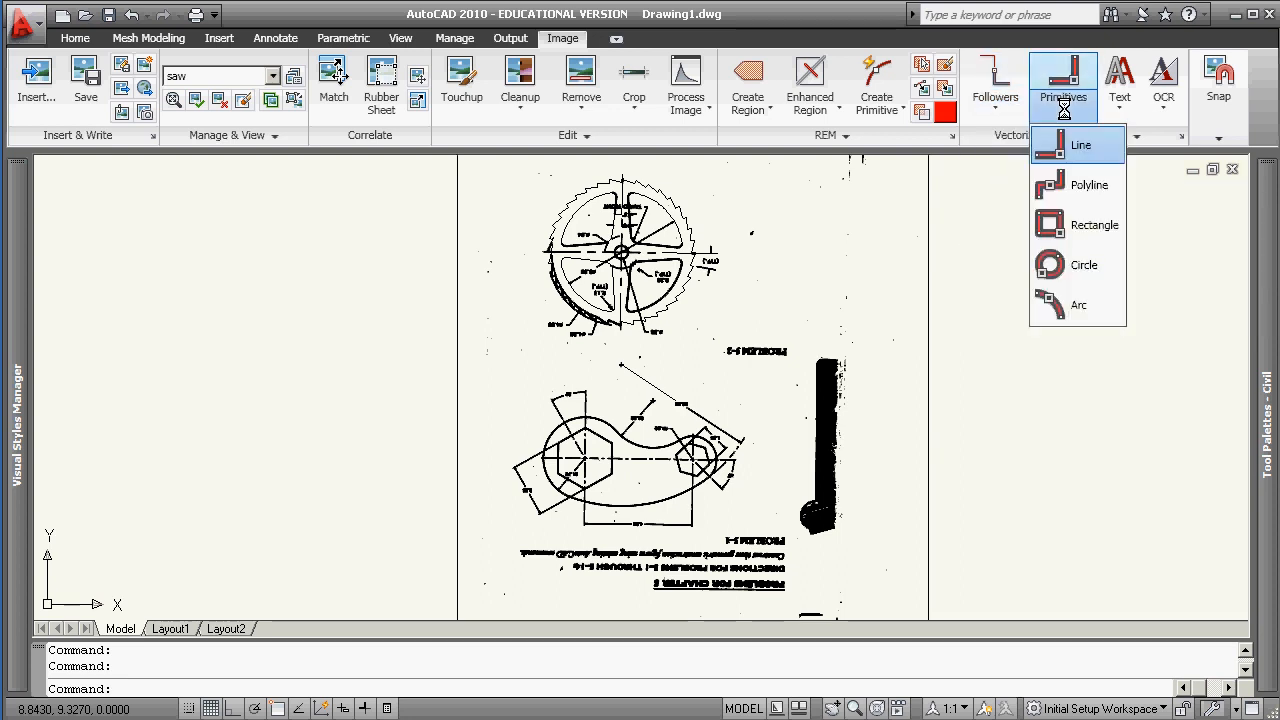